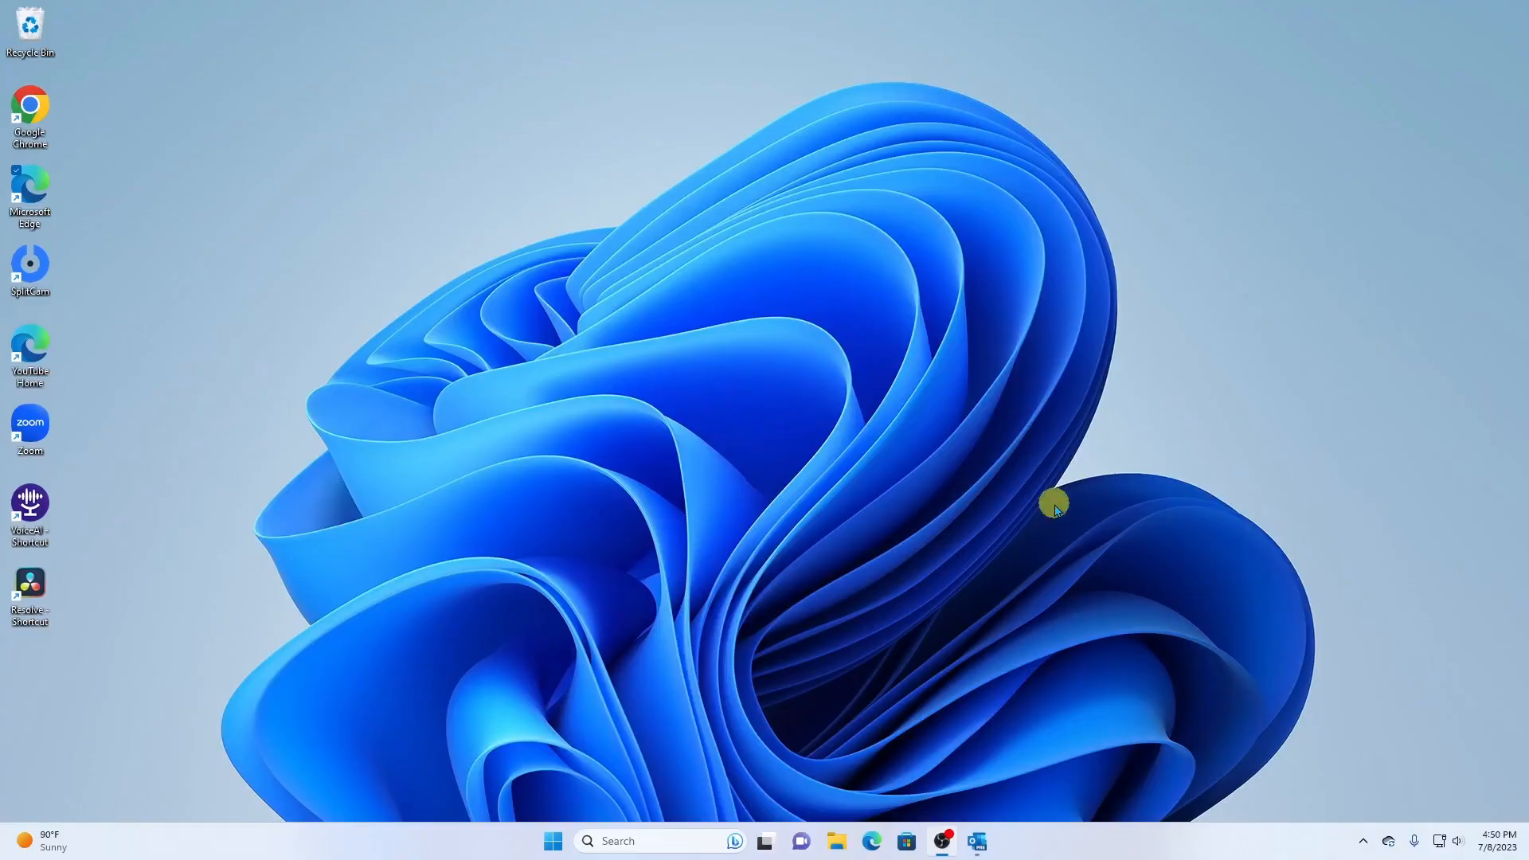
# Launch Microsoft Edge with the Canva home page loaded.
pyautogui.click(870, 841)
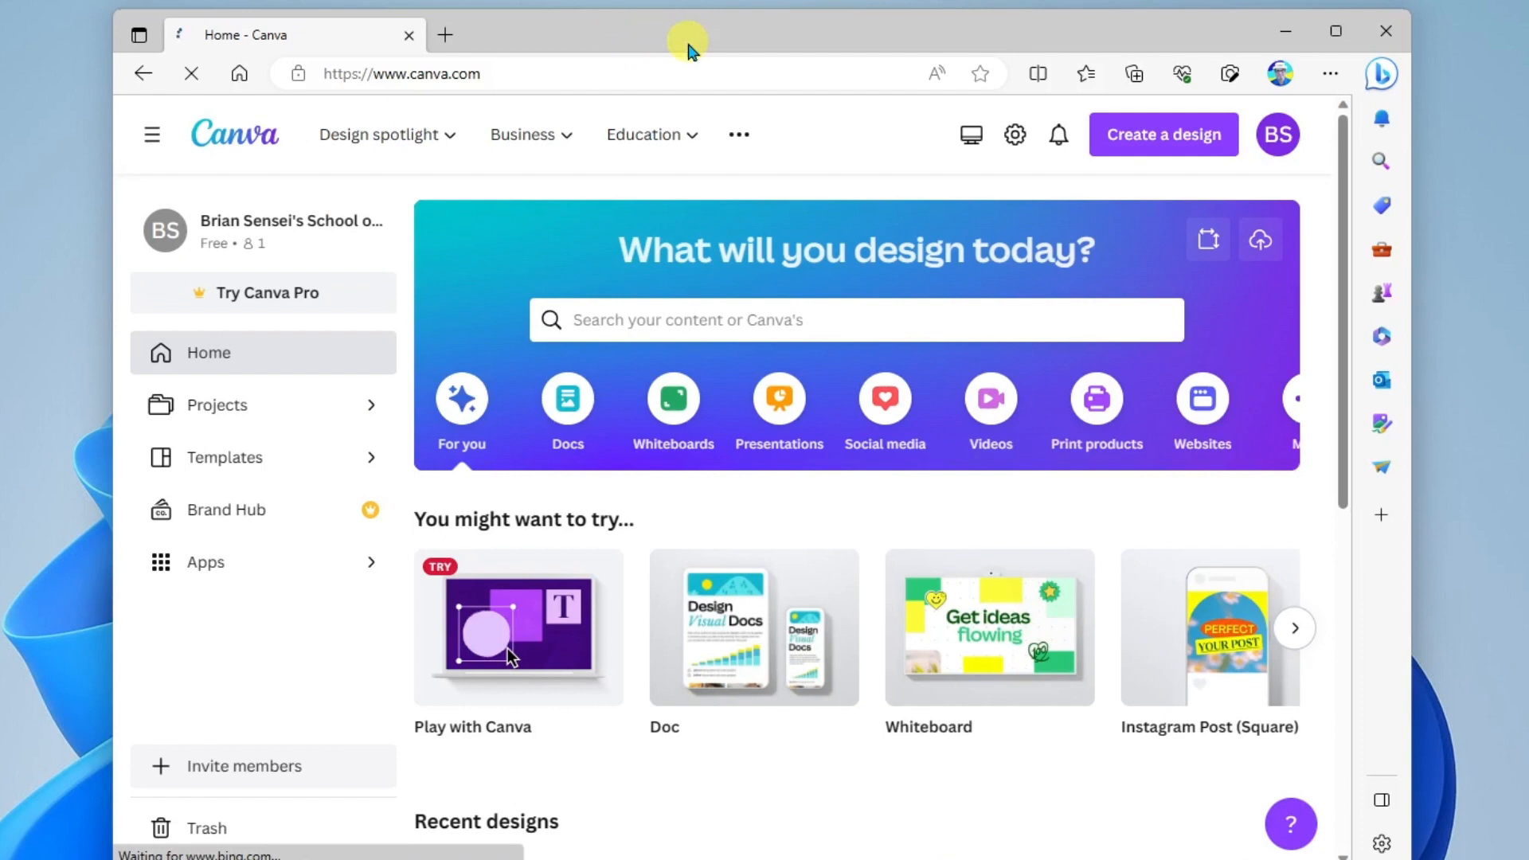
pyautogui.moveTo(862, 102)
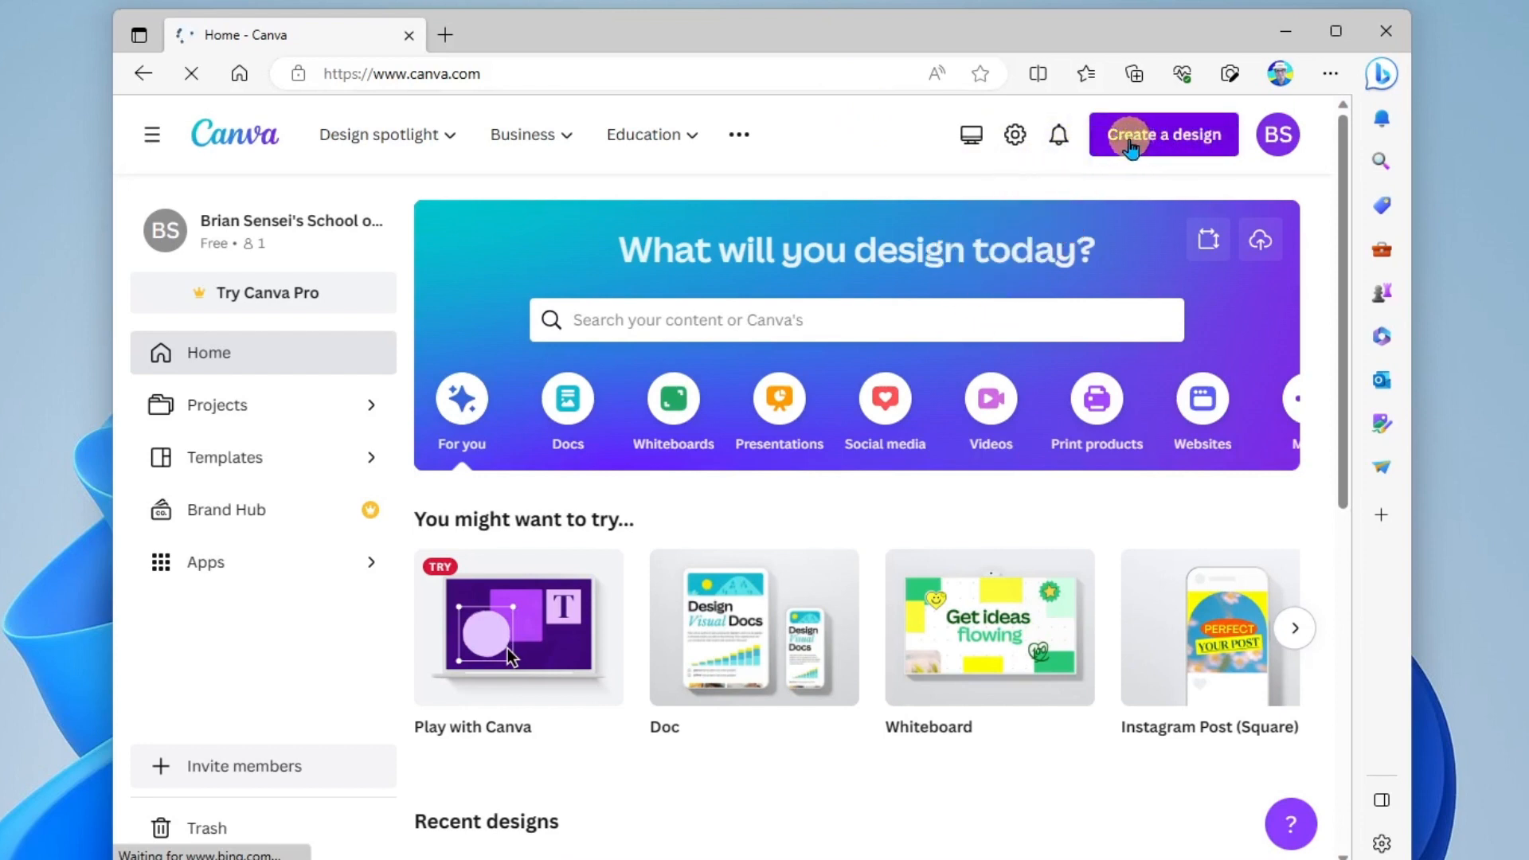
# Create a new blank Doc from the Suggested design list.
pyautogui.click(1163, 133)
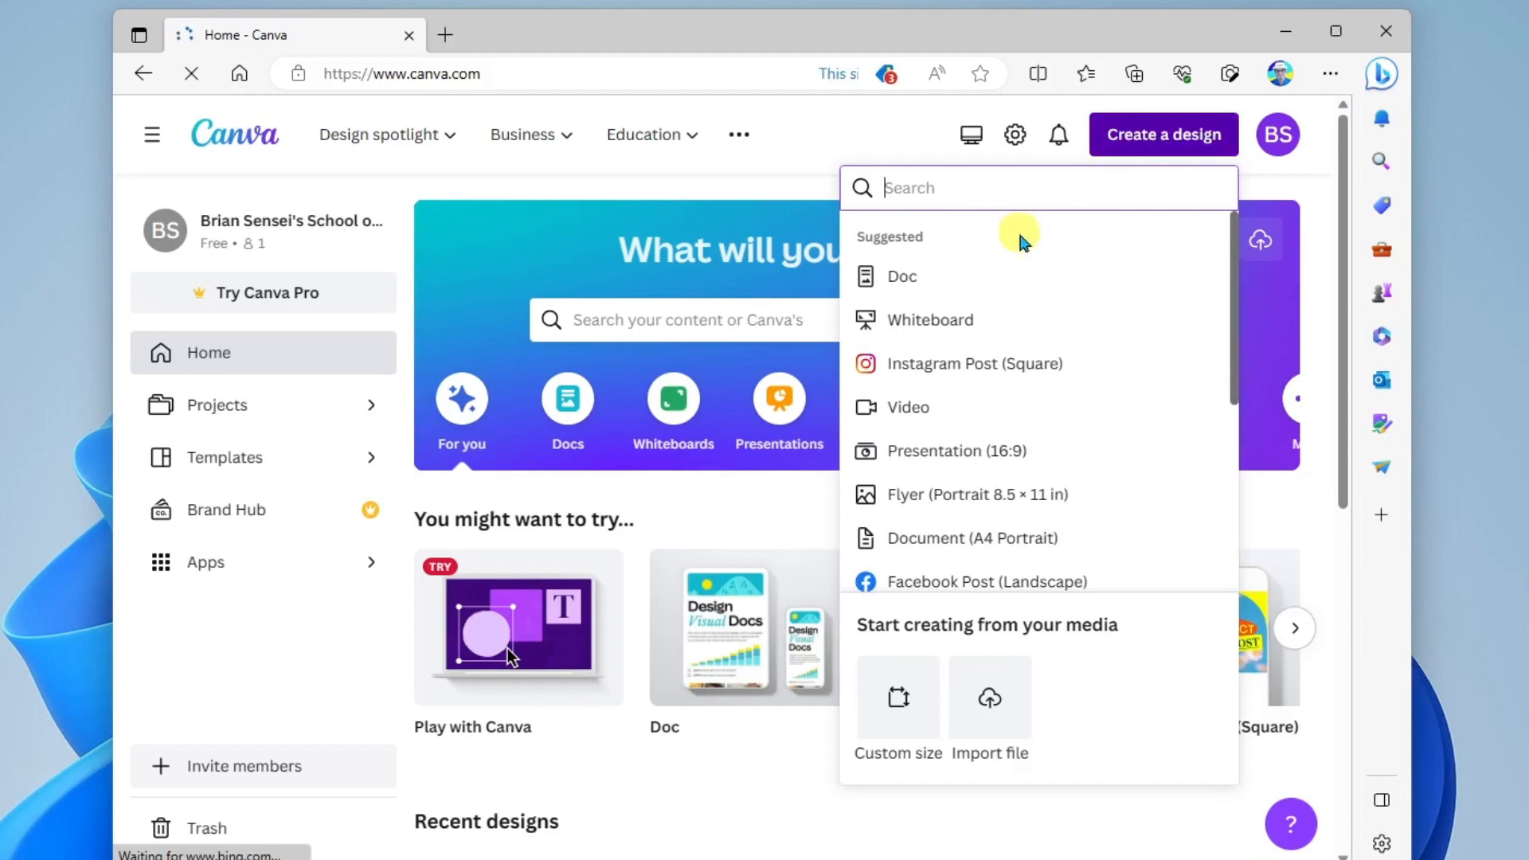
pyautogui.moveTo(1026, 282)
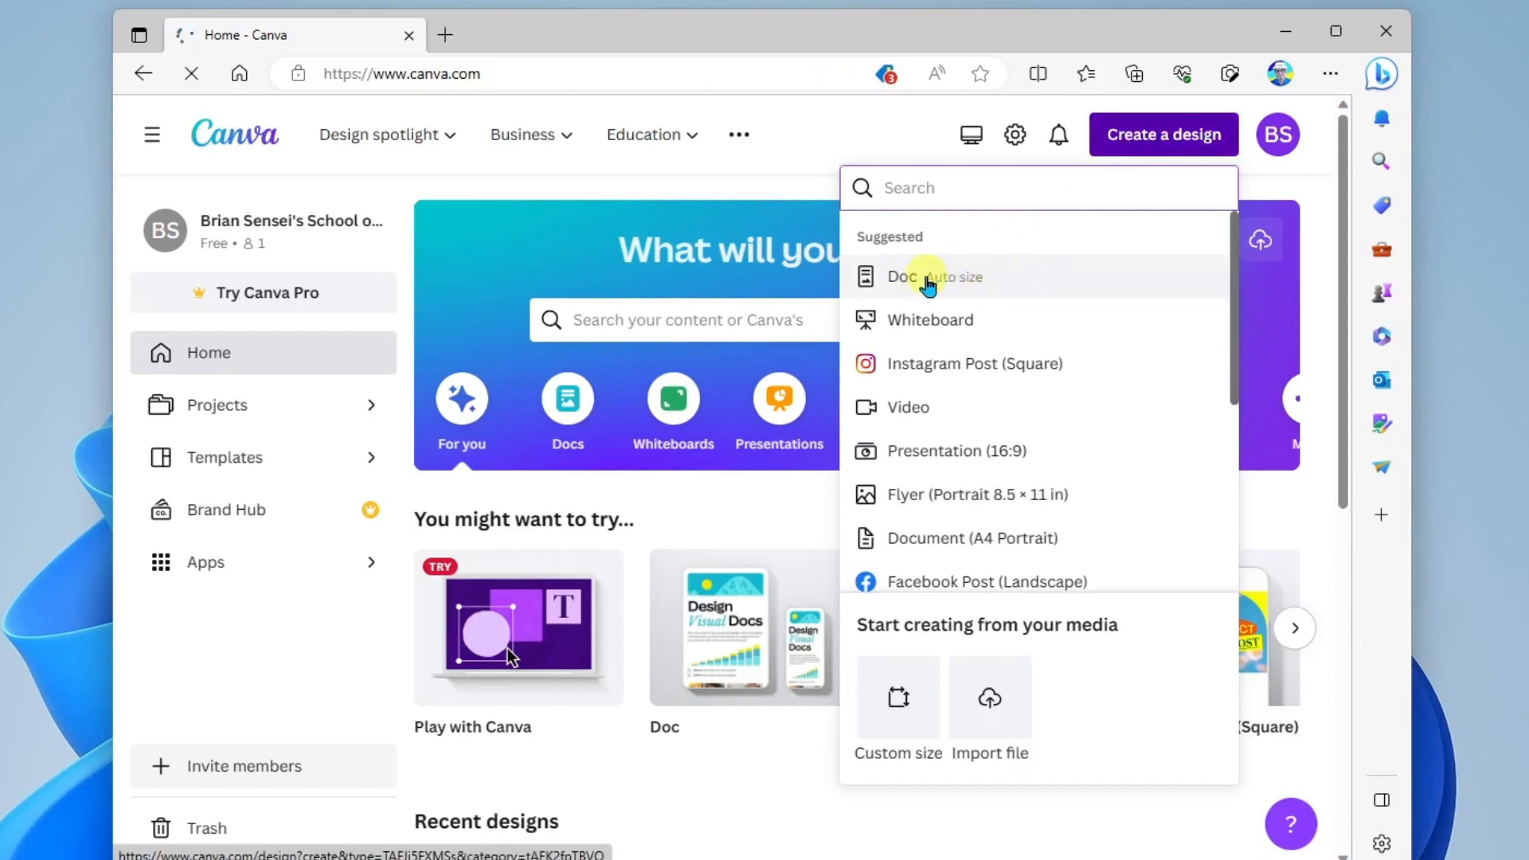
pyautogui.click(902, 275)
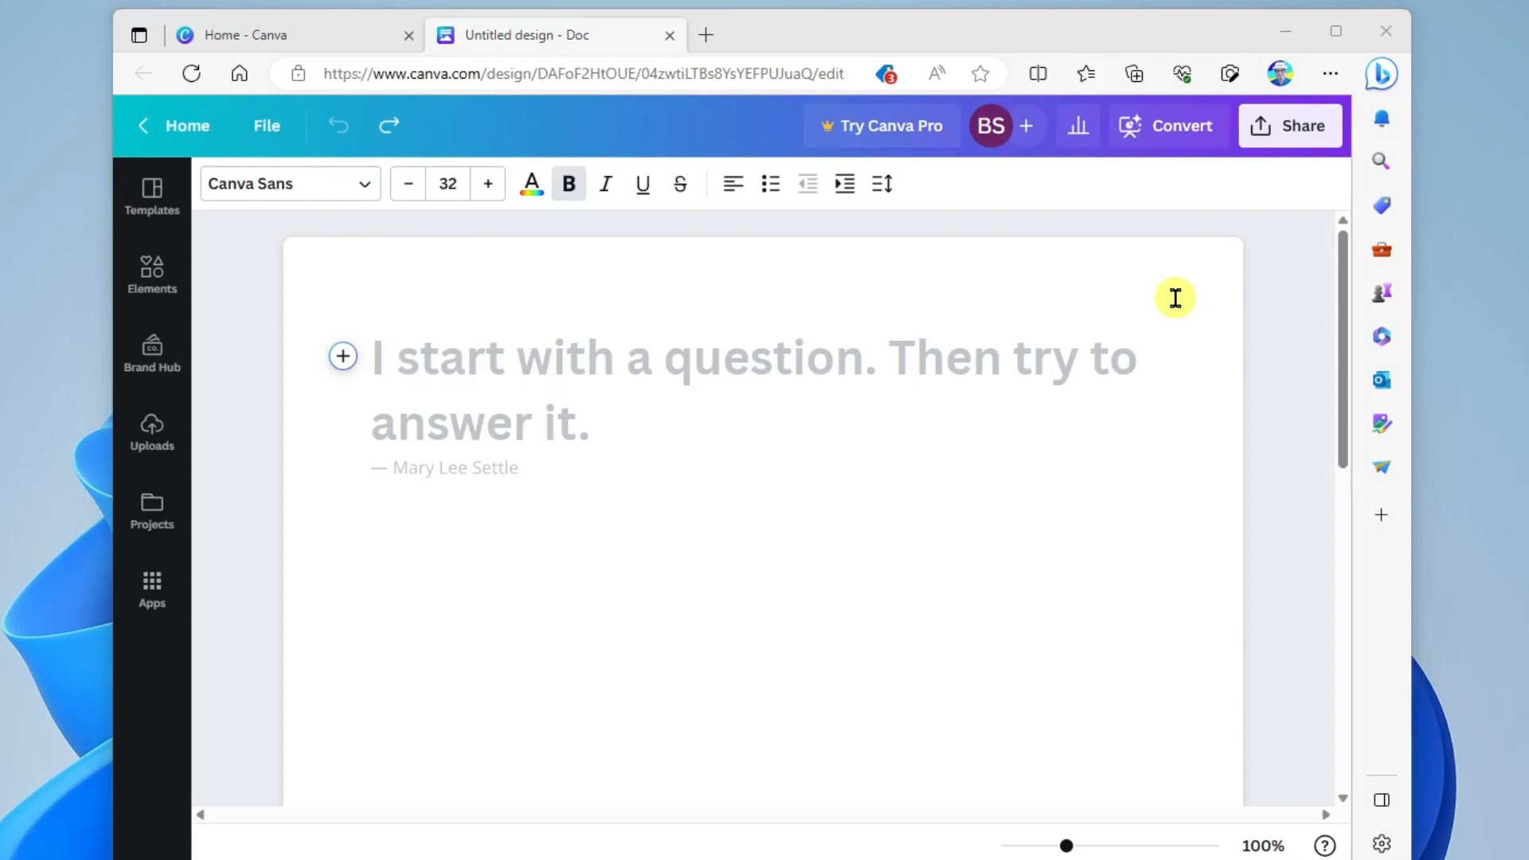
pyautogui.moveTo(342, 355)
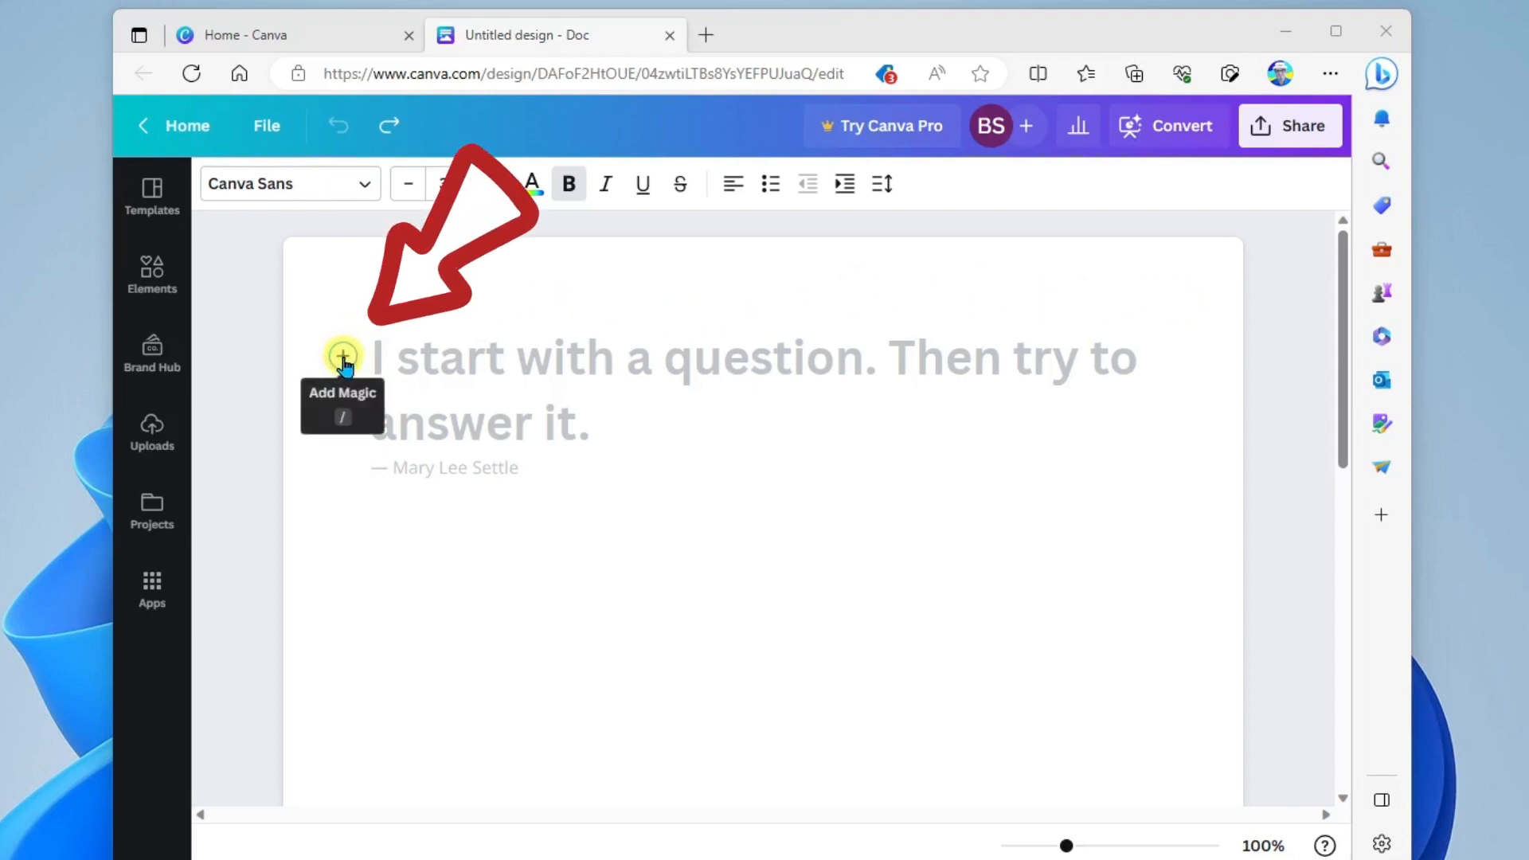
# Use Magic Write with the prompt 'Top 5 tips for learning how to play an instrument' to generate the tips.
pyautogui.click(344, 355)
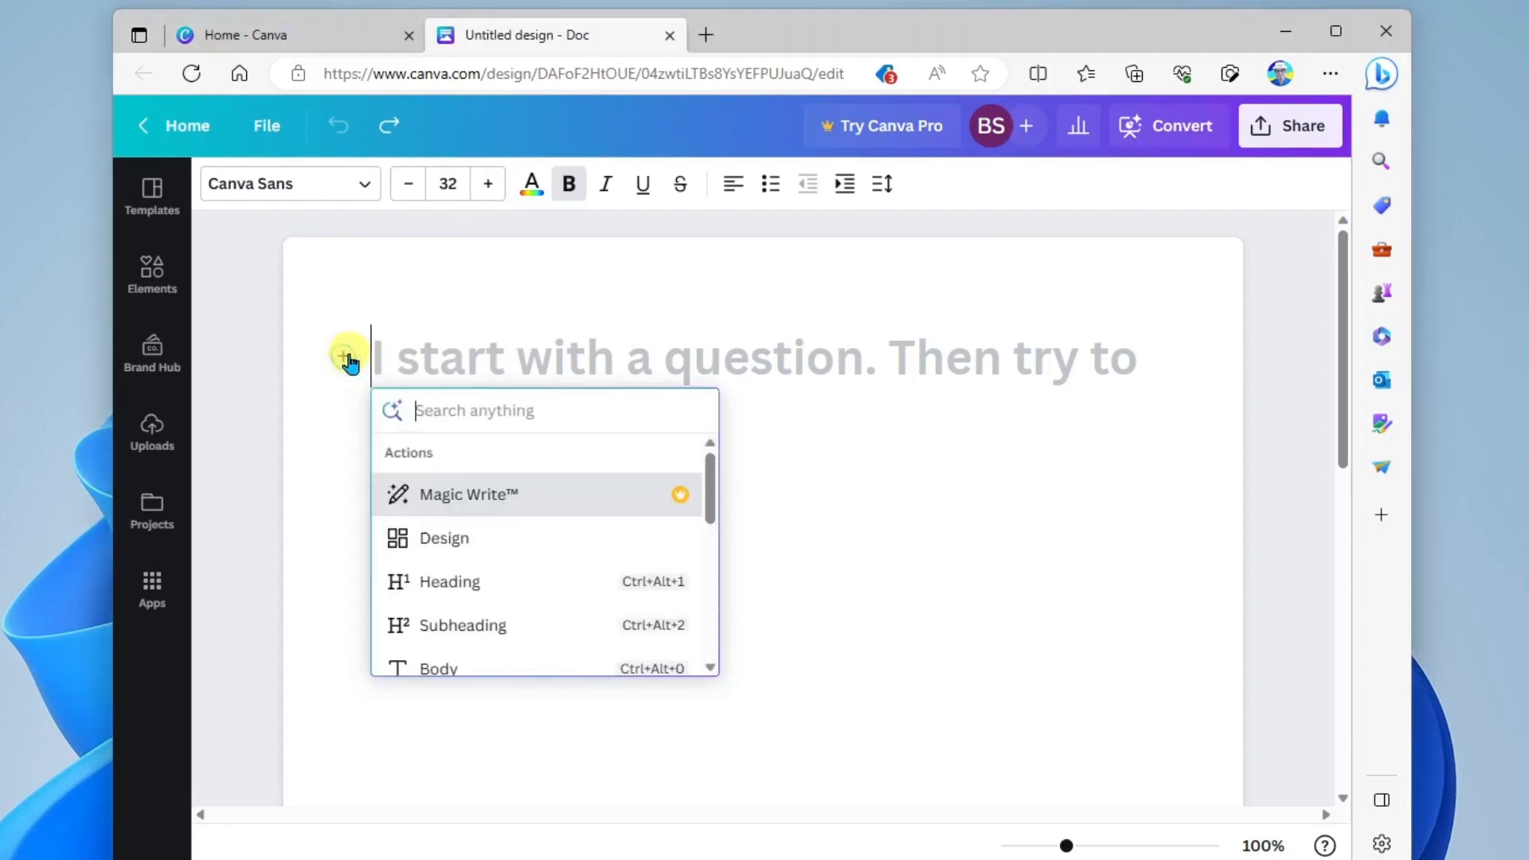
pyautogui.moveTo(497, 497)
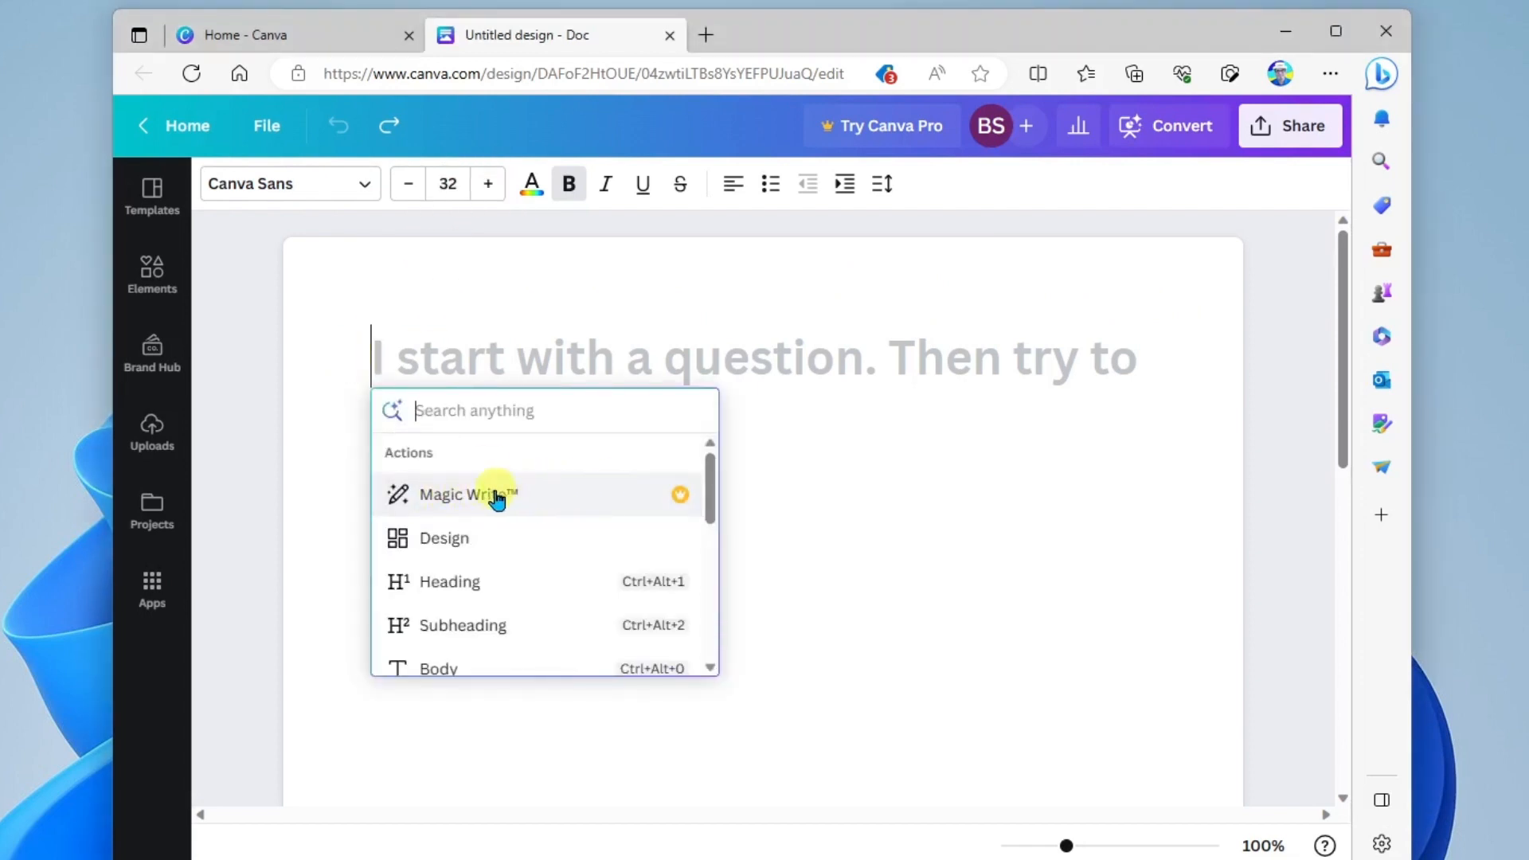
pyautogui.click(467, 494)
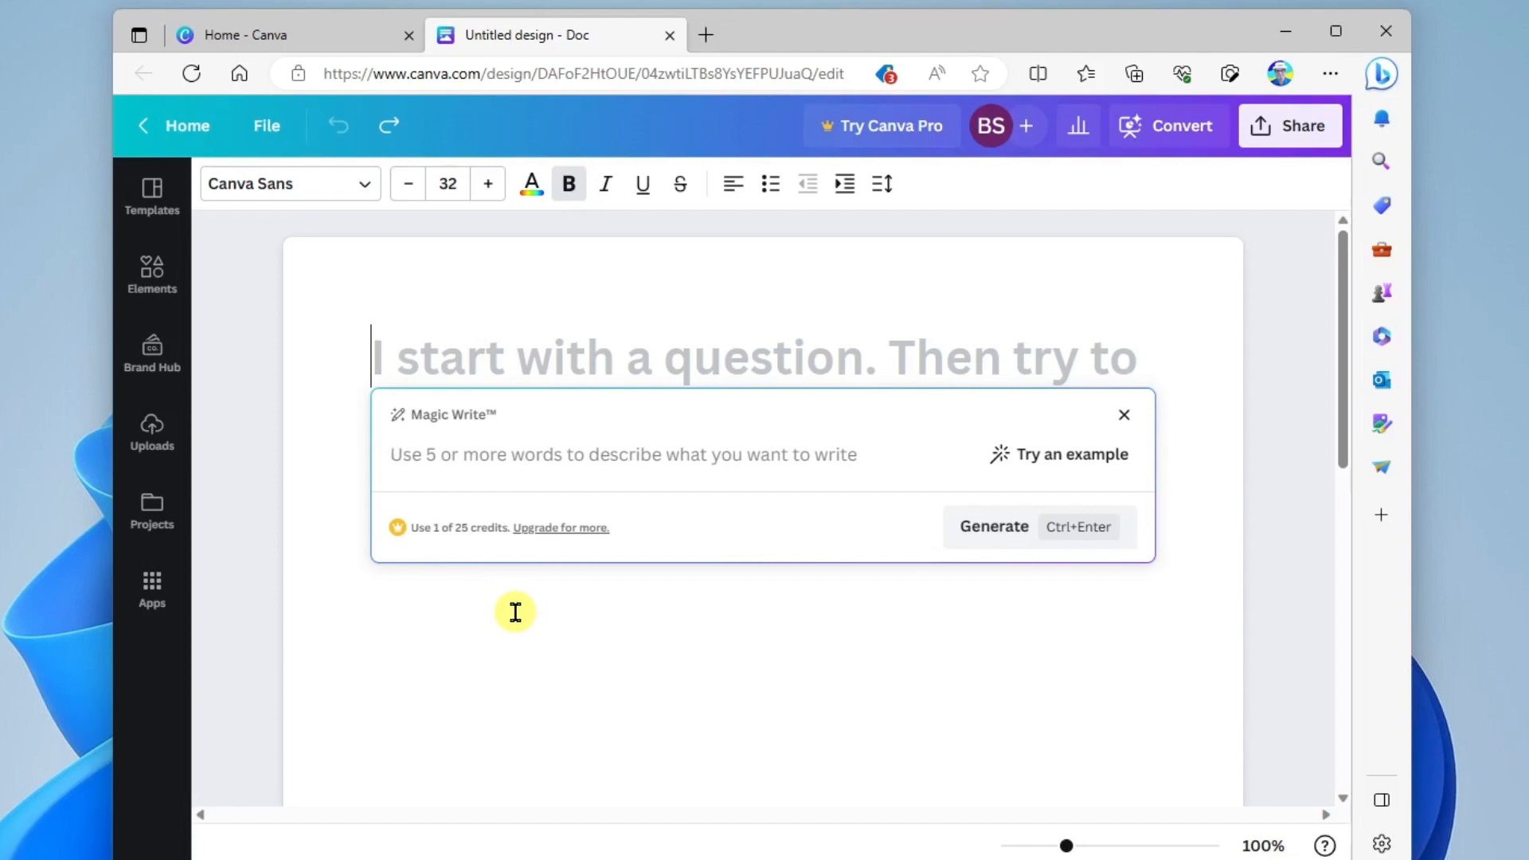
pyautogui.click(623, 454)
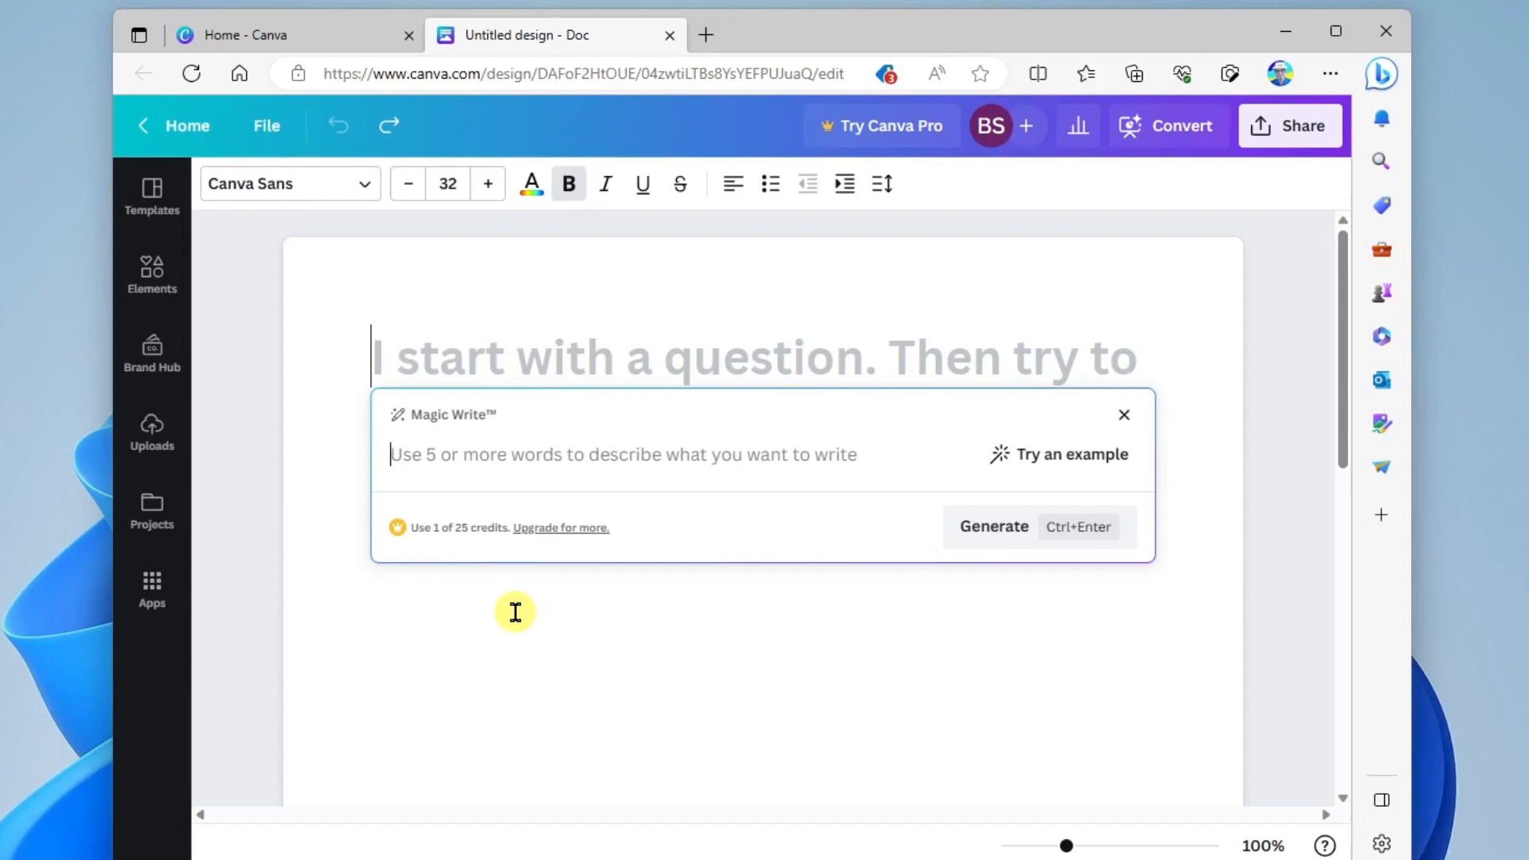
pyautogui.write('Top 5 tips for learning how to play an instrument')
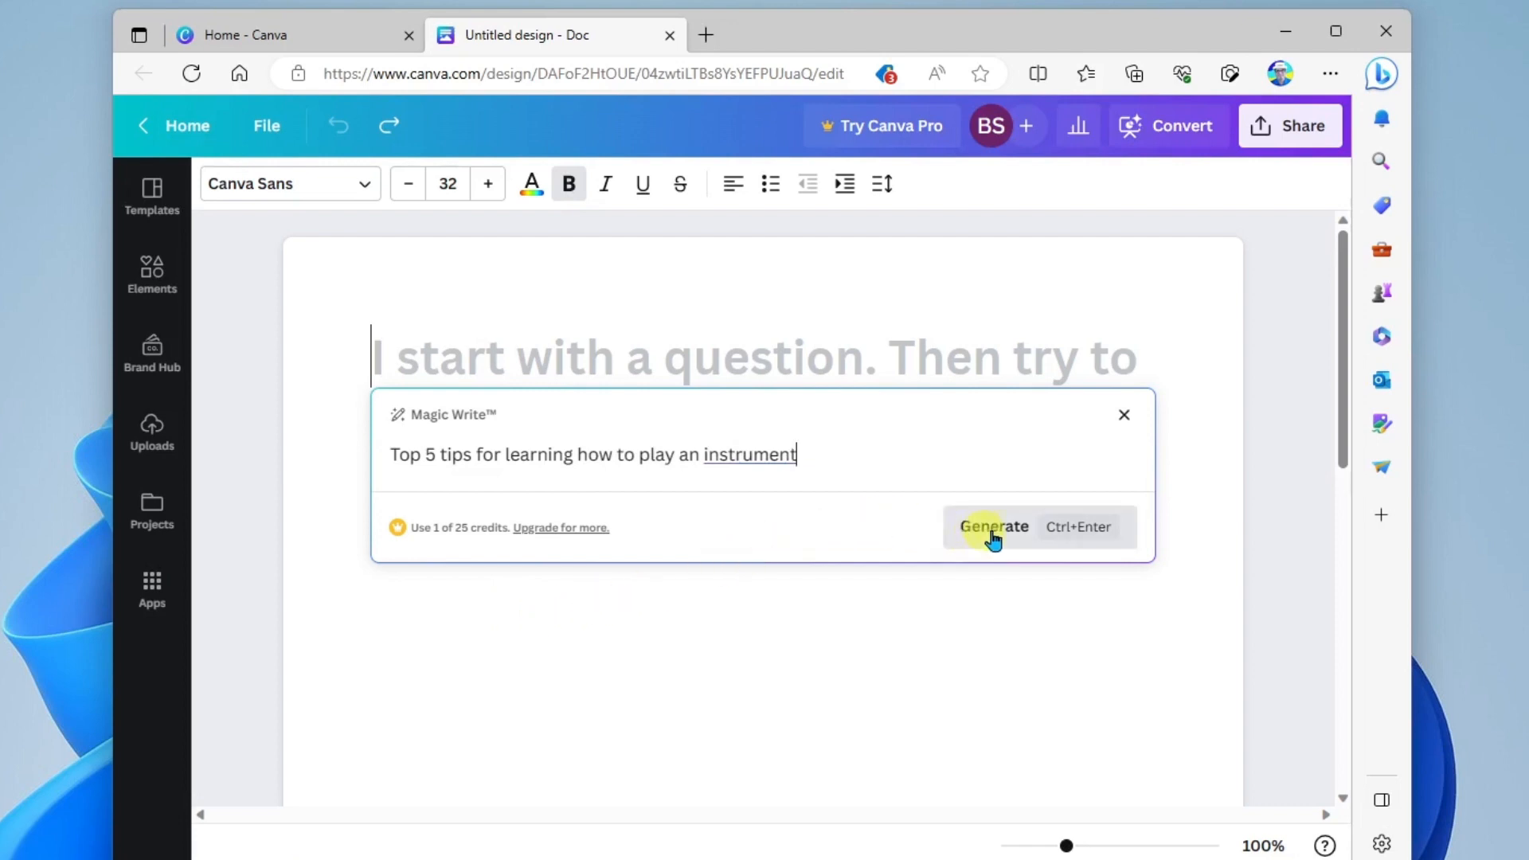
pyautogui.click(993, 527)
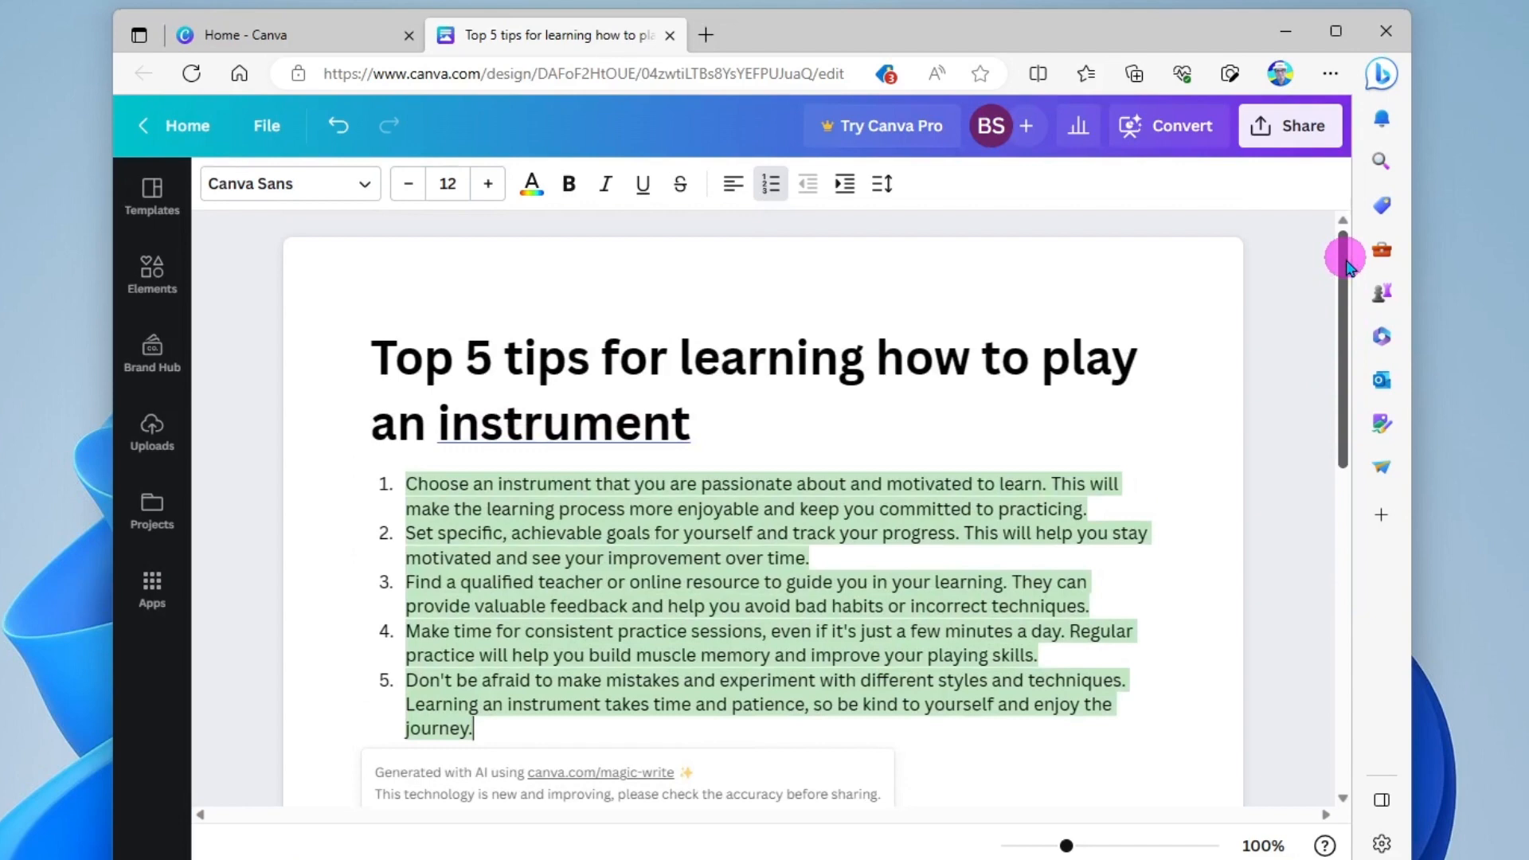
# Deselect the generated tips text and return to the Canva home page.
pyautogui.scroll(-3)
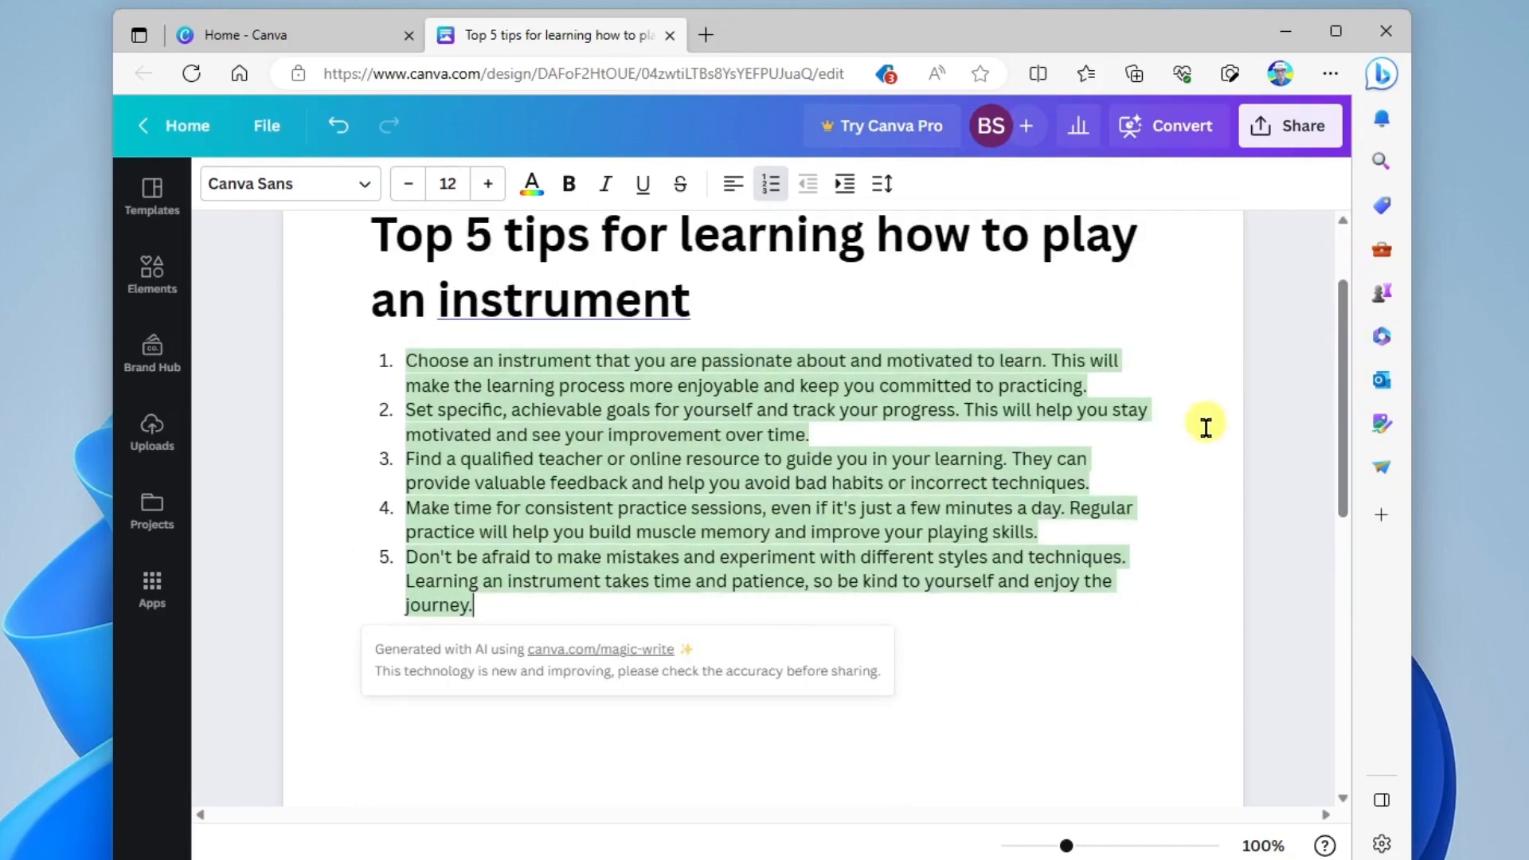
pyautogui.click(484, 533)
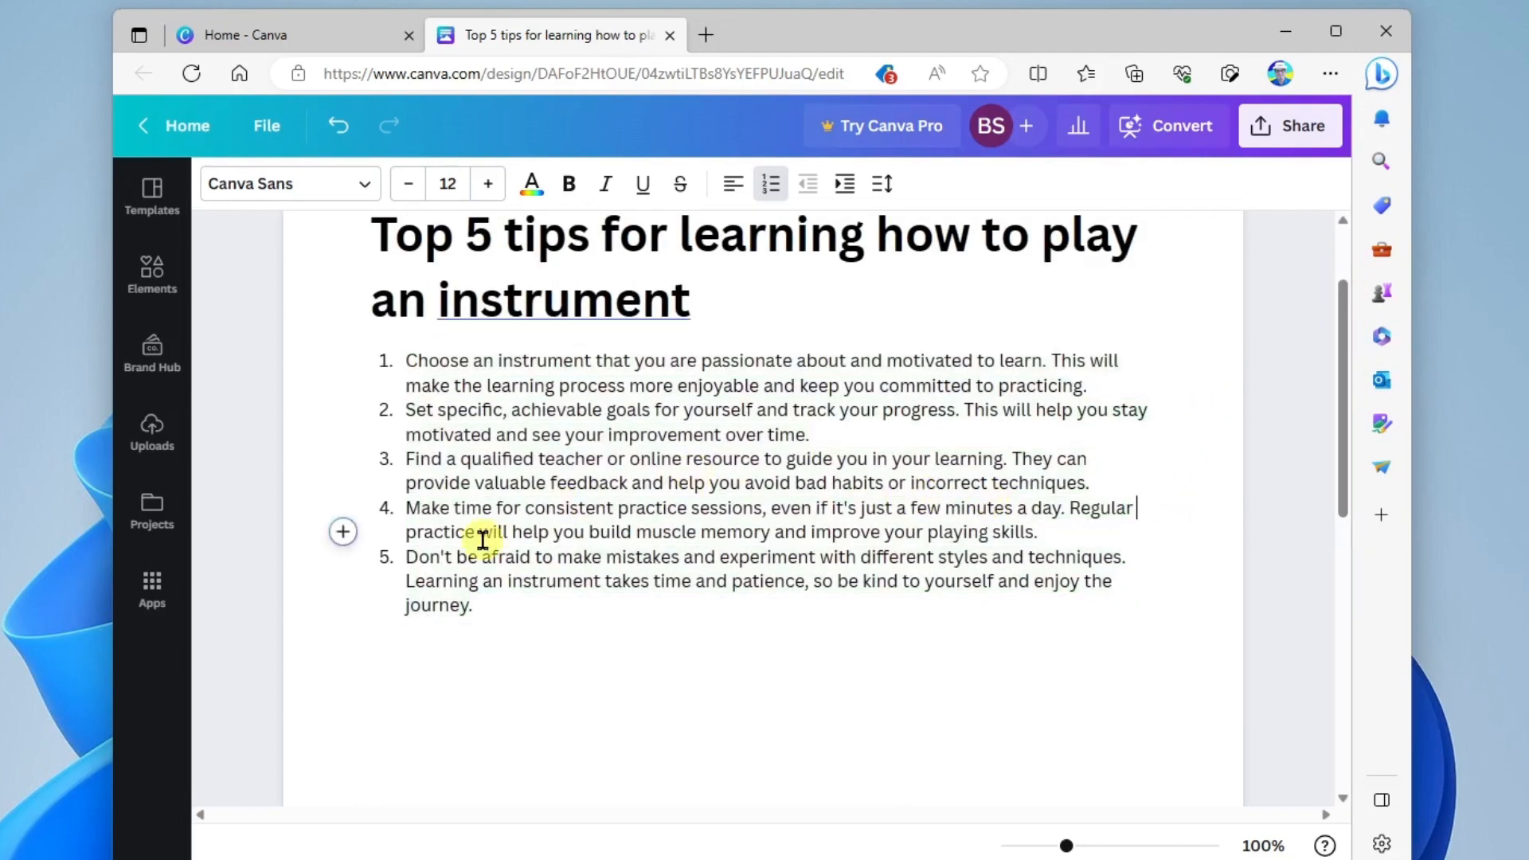
pyautogui.moveTo(422, 703)
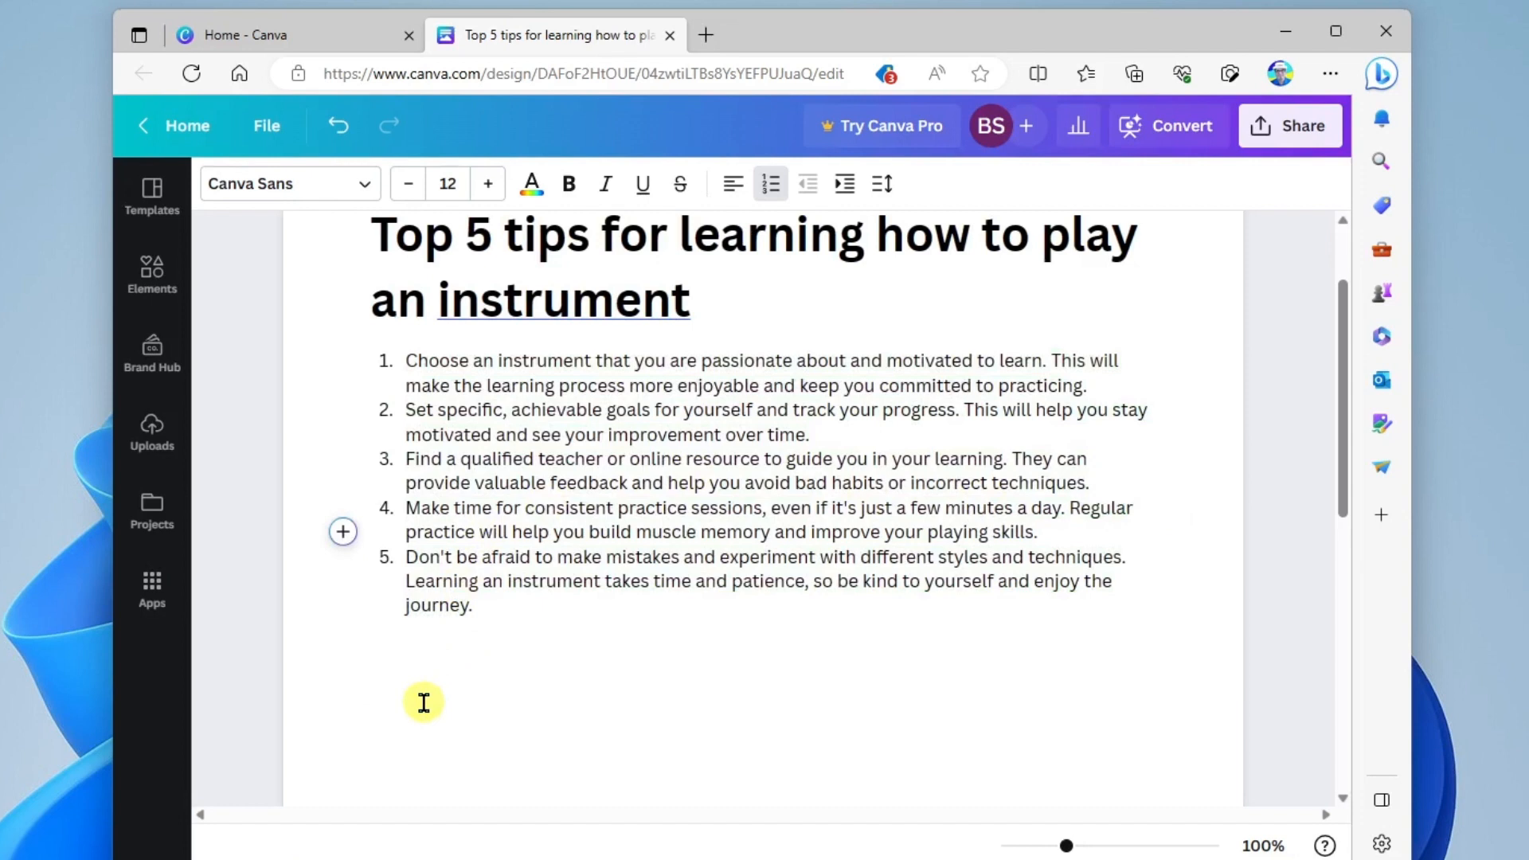
pyautogui.moveTo(439, 683)
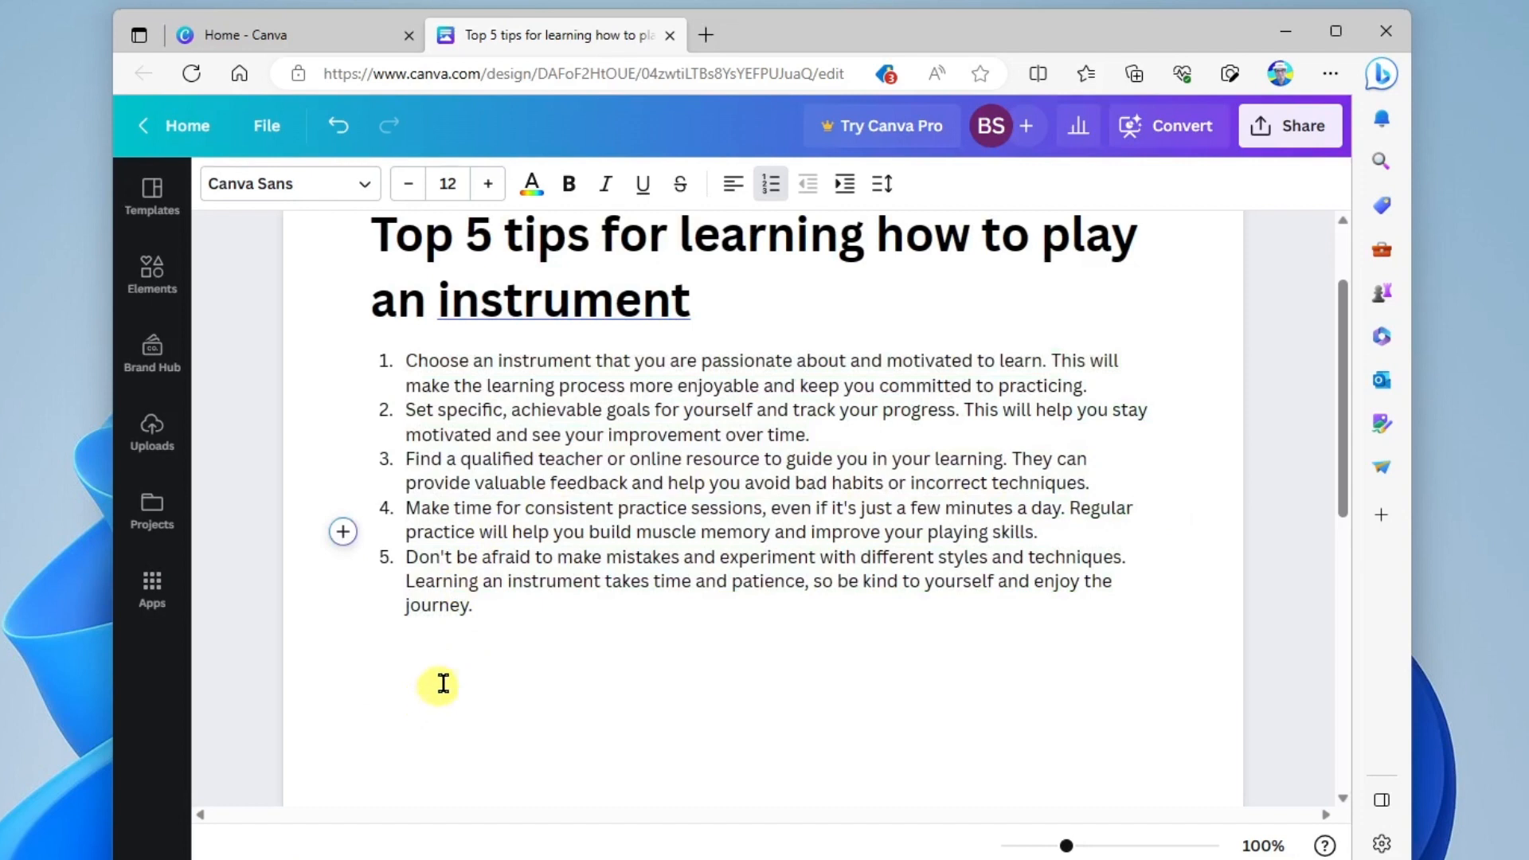
pyautogui.moveTo(1205, 274)
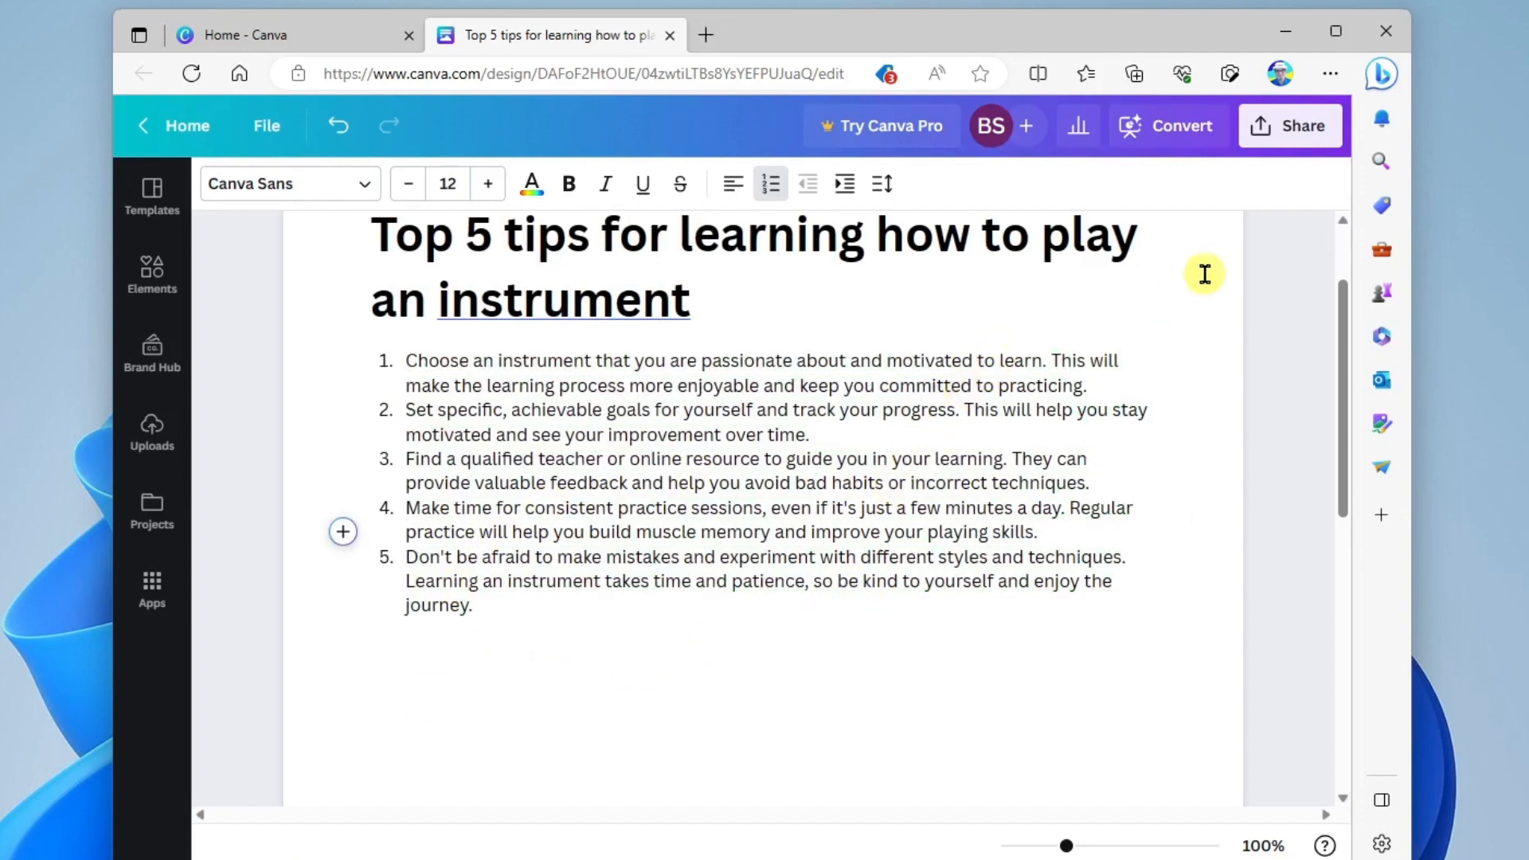
pyautogui.click(1135, 507)
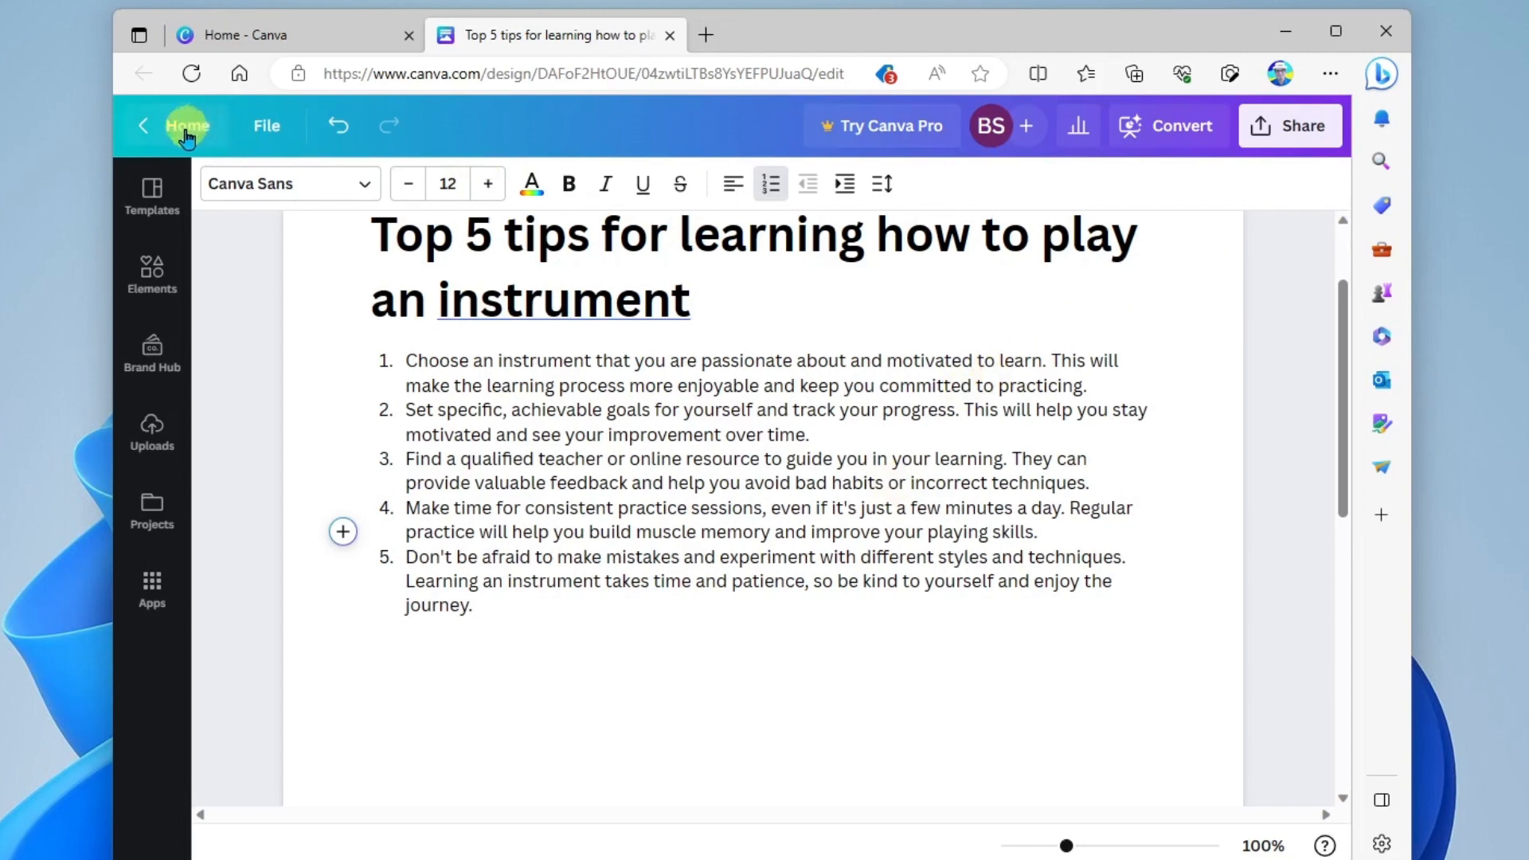
pyautogui.click(186, 124)
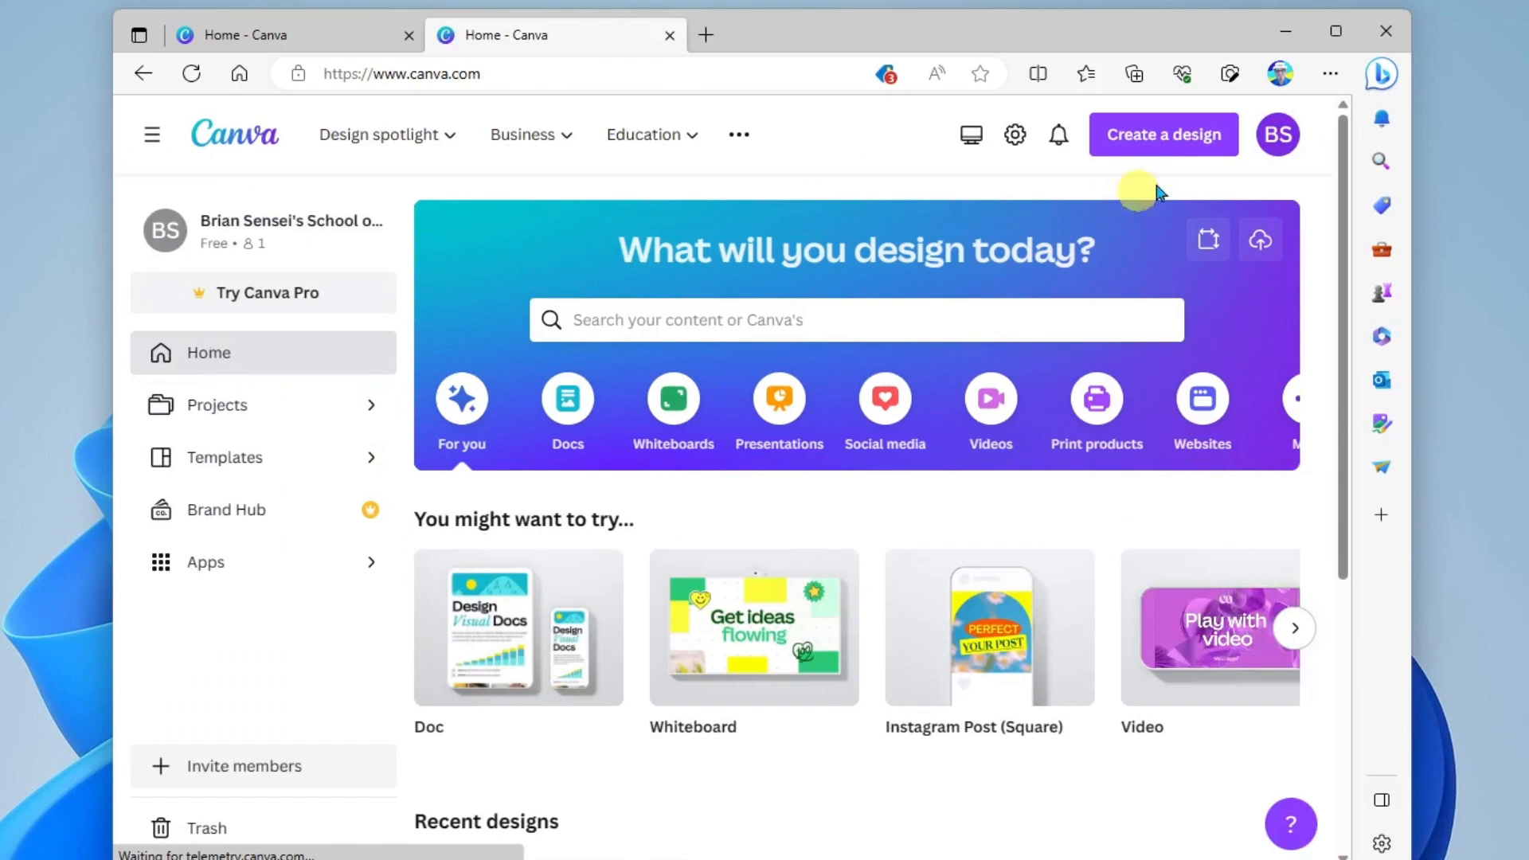
# Create a new Instagram Post (Square) design and show the Apps panel.
pyautogui.click(1163, 134)
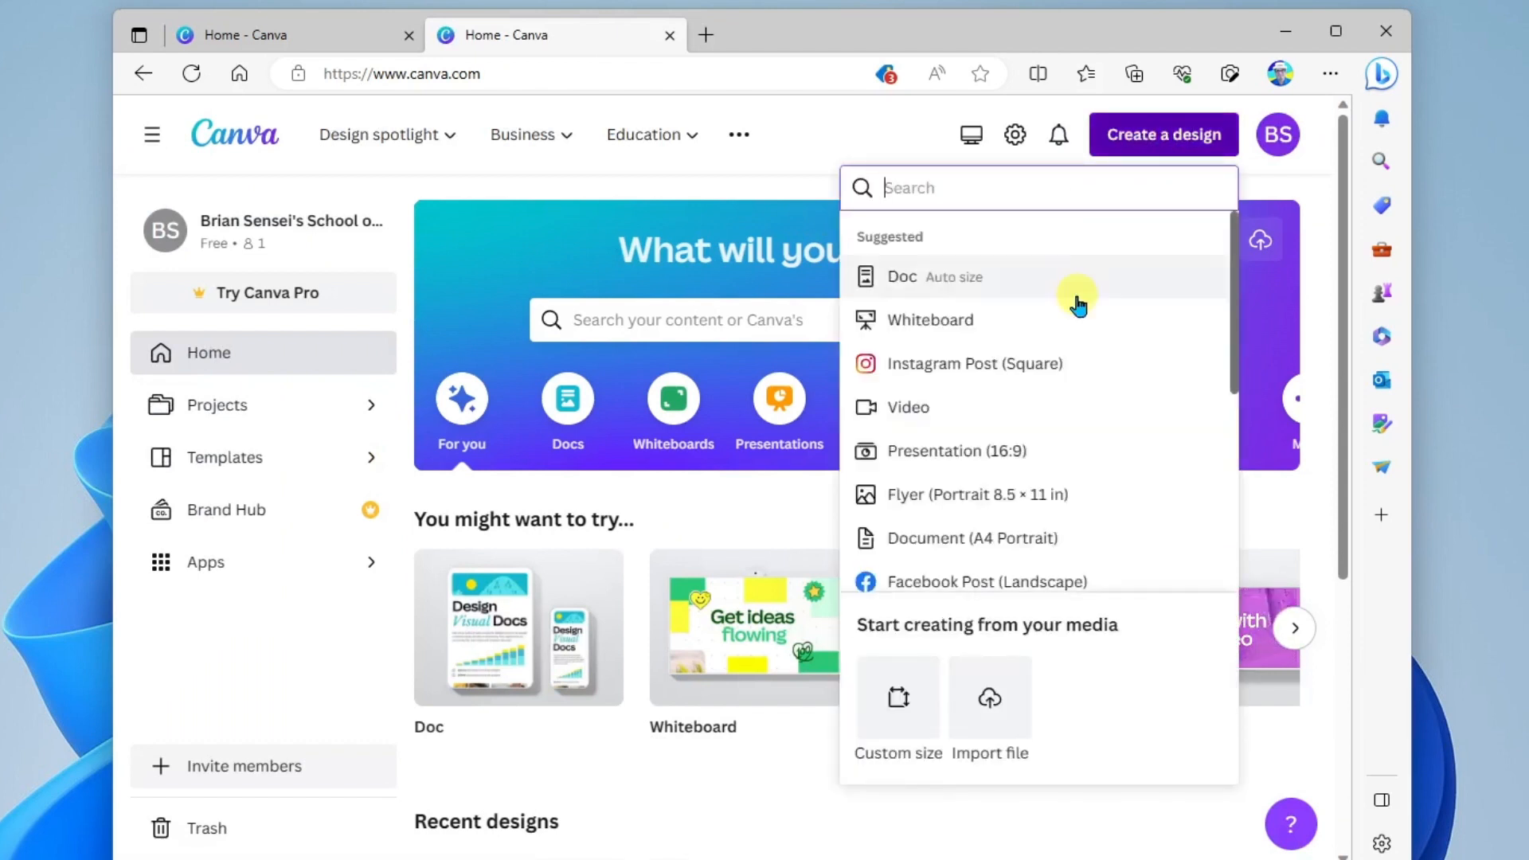
pyautogui.moveTo(979, 368)
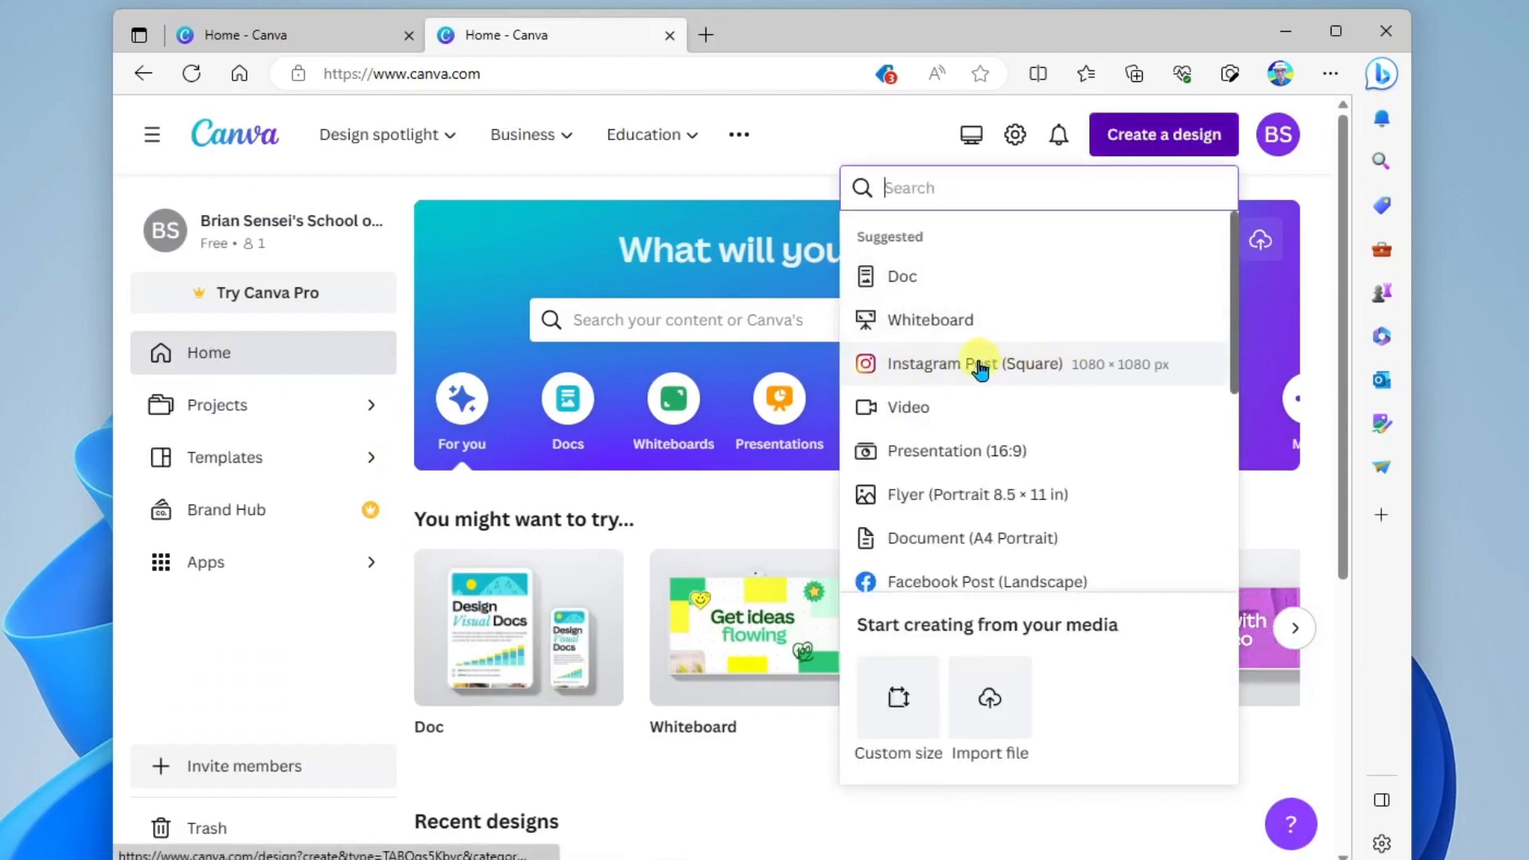
pyautogui.click(975, 363)
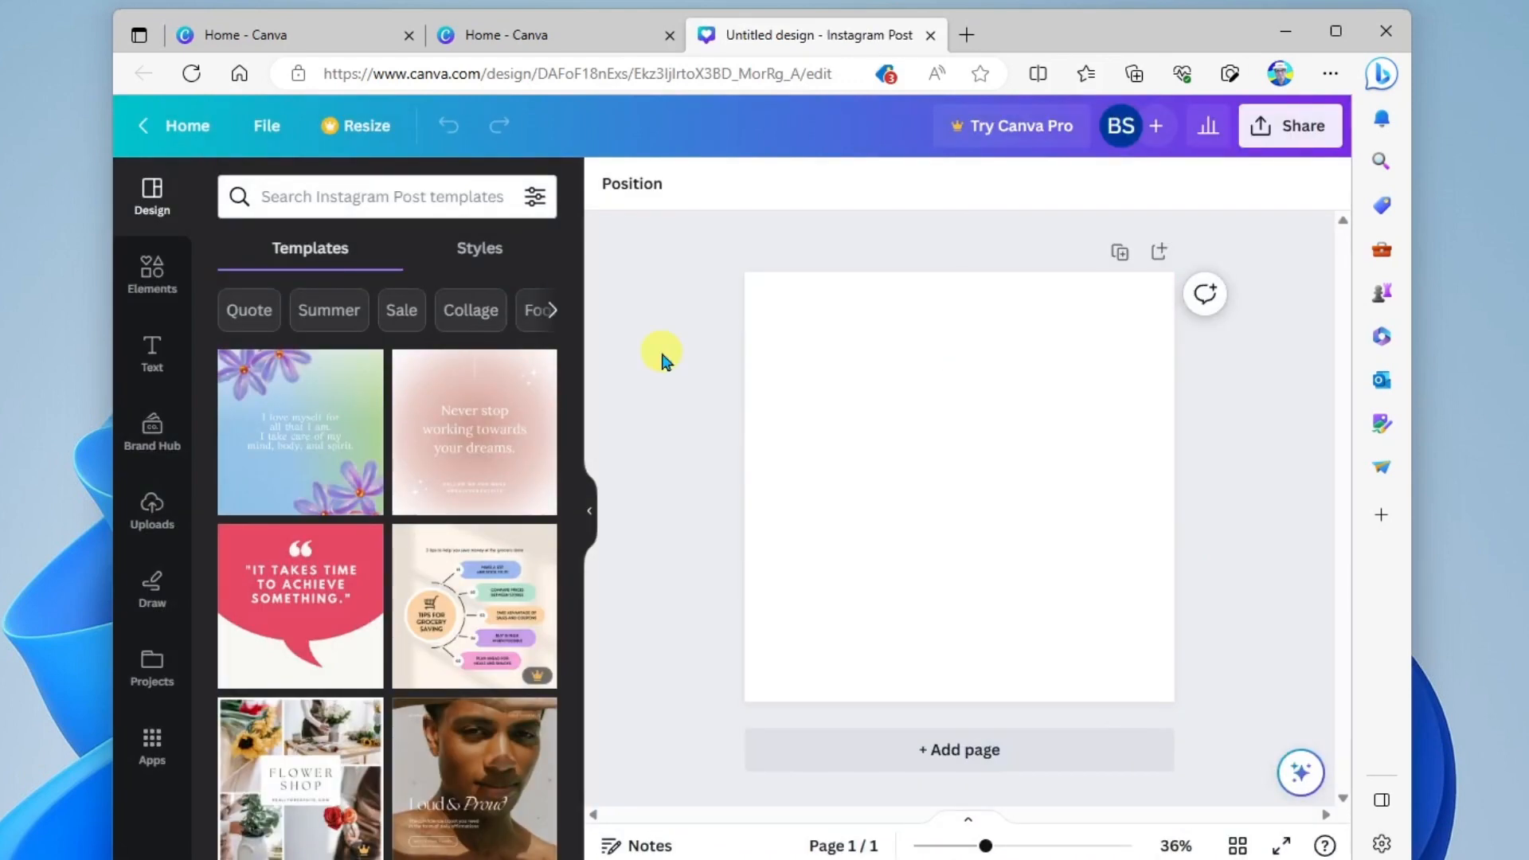
pyautogui.moveTo(706, 341)
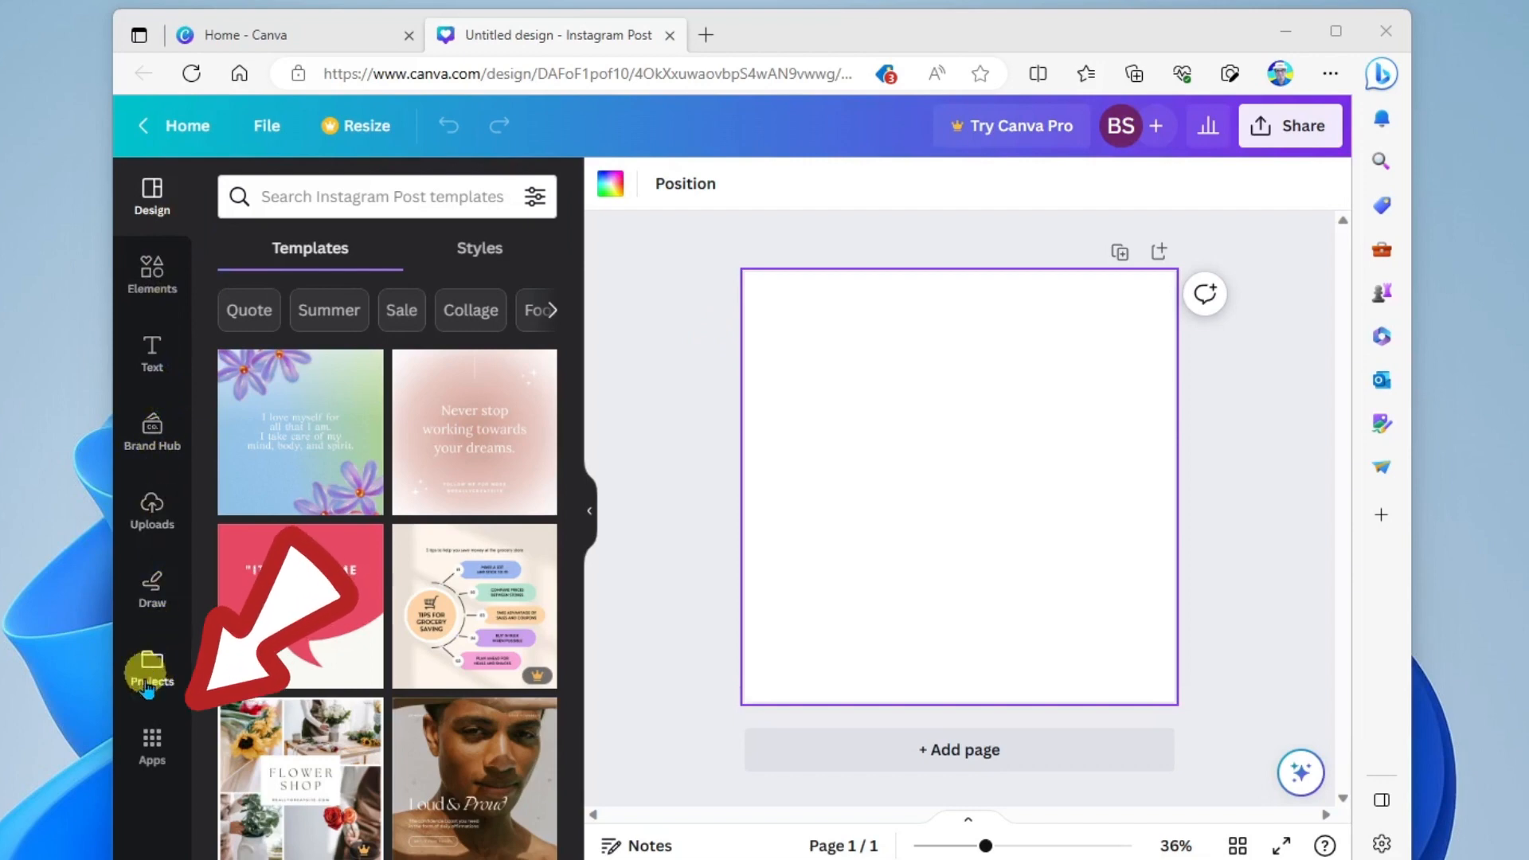
pyautogui.click(151, 745)
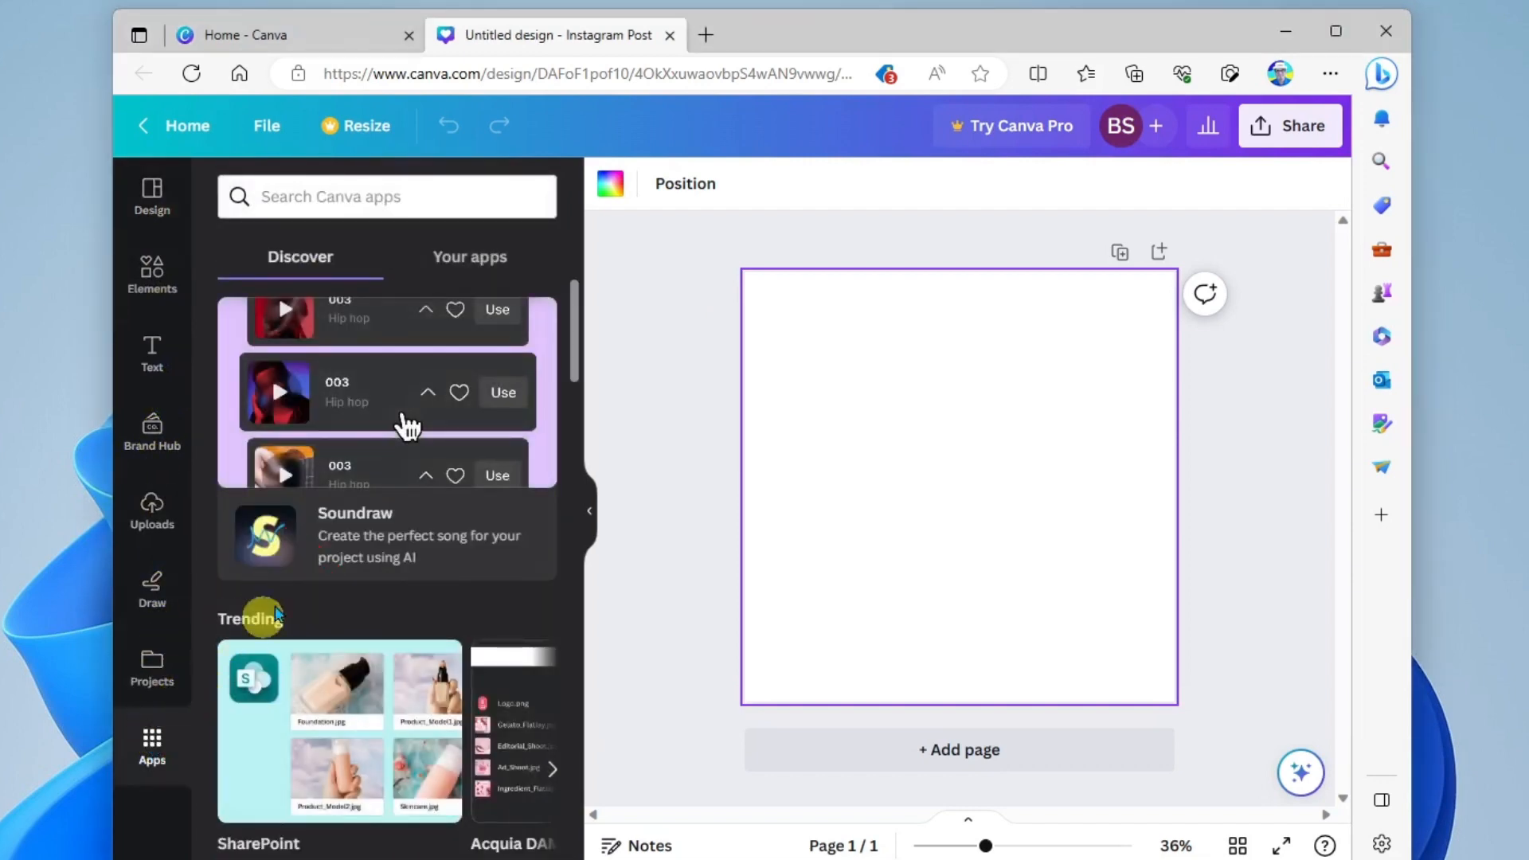
# Launch the Text to Image app from the Popular apps list.
pyautogui.scroll(3)
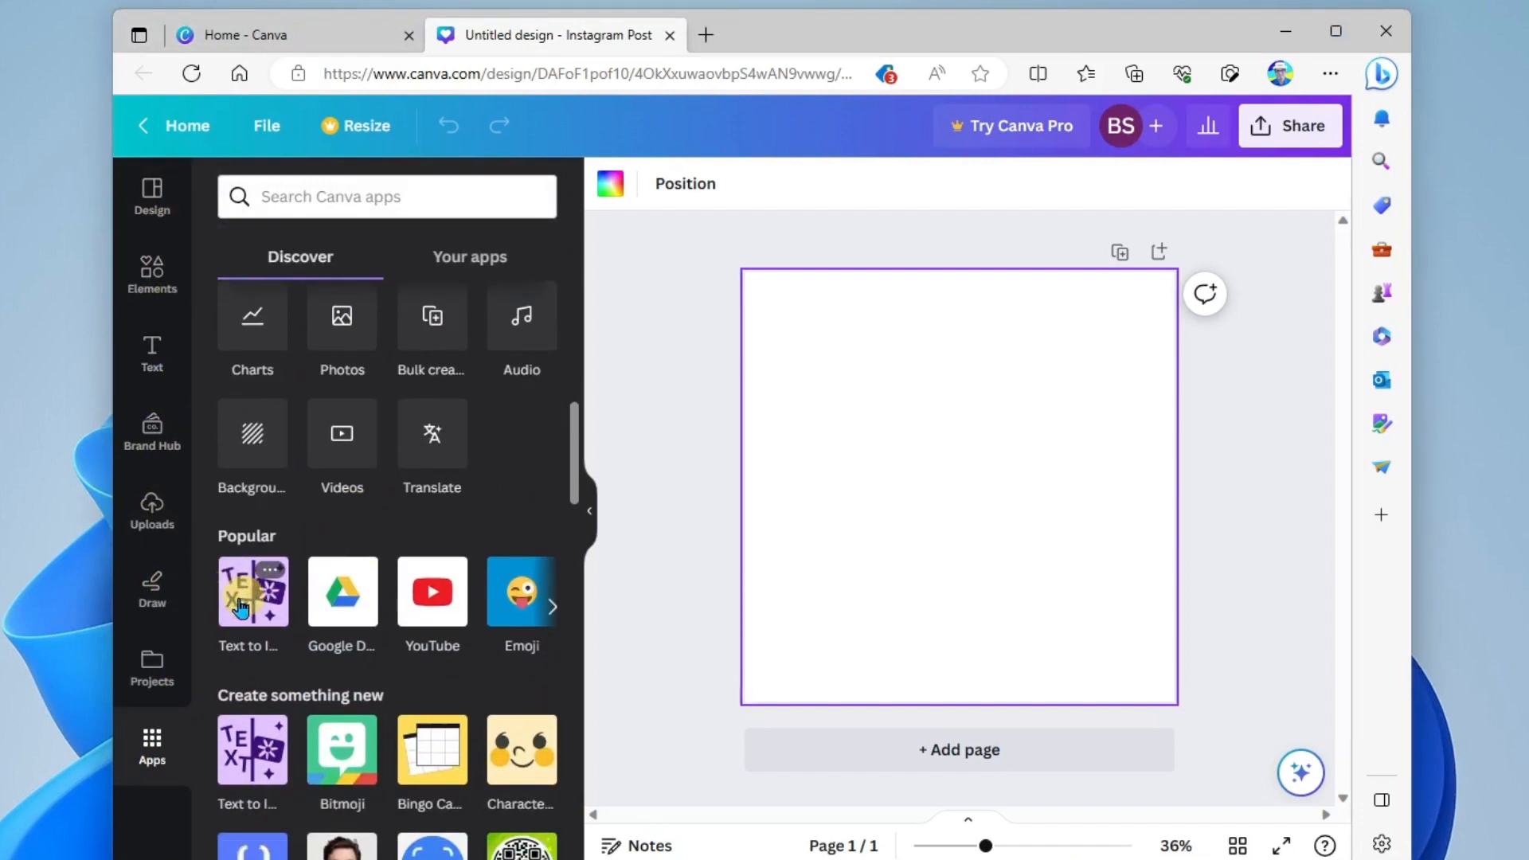
pyautogui.click(251, 589)
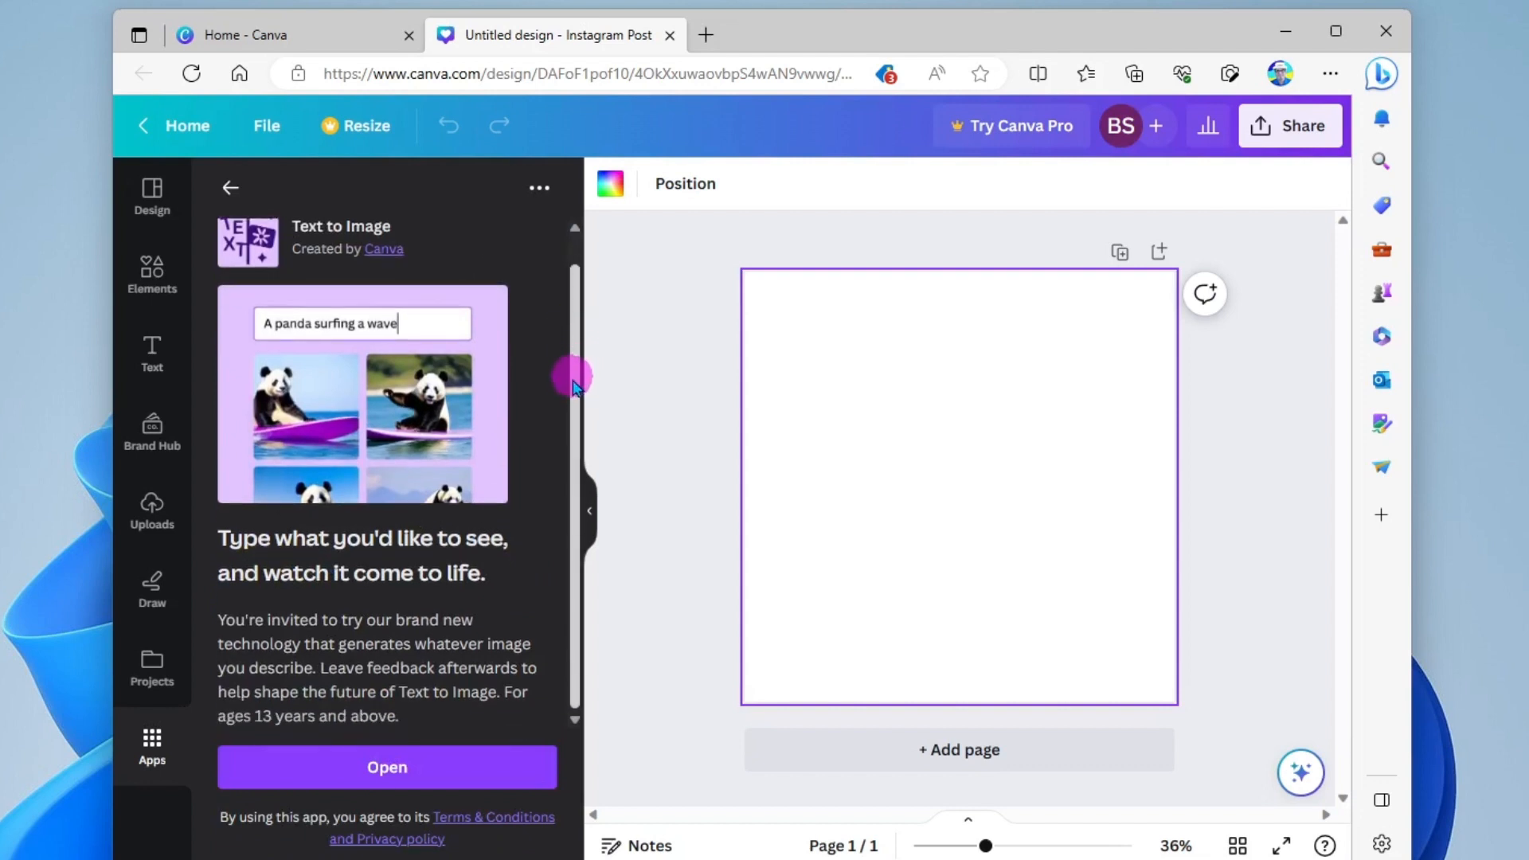
pyautogui.moveTo(498, 622)
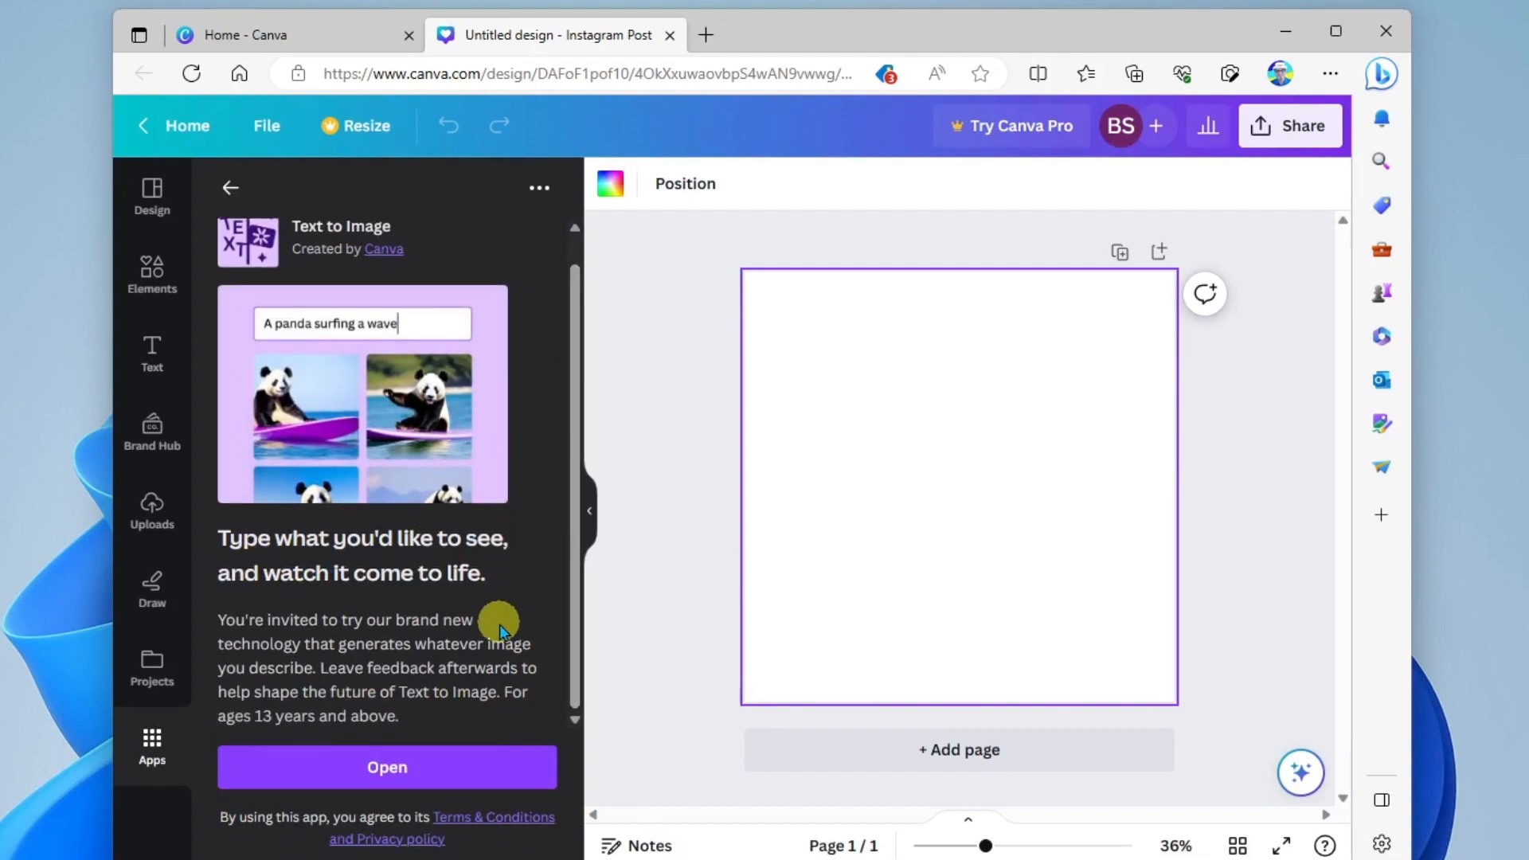
pyautogui.click(385, 767)
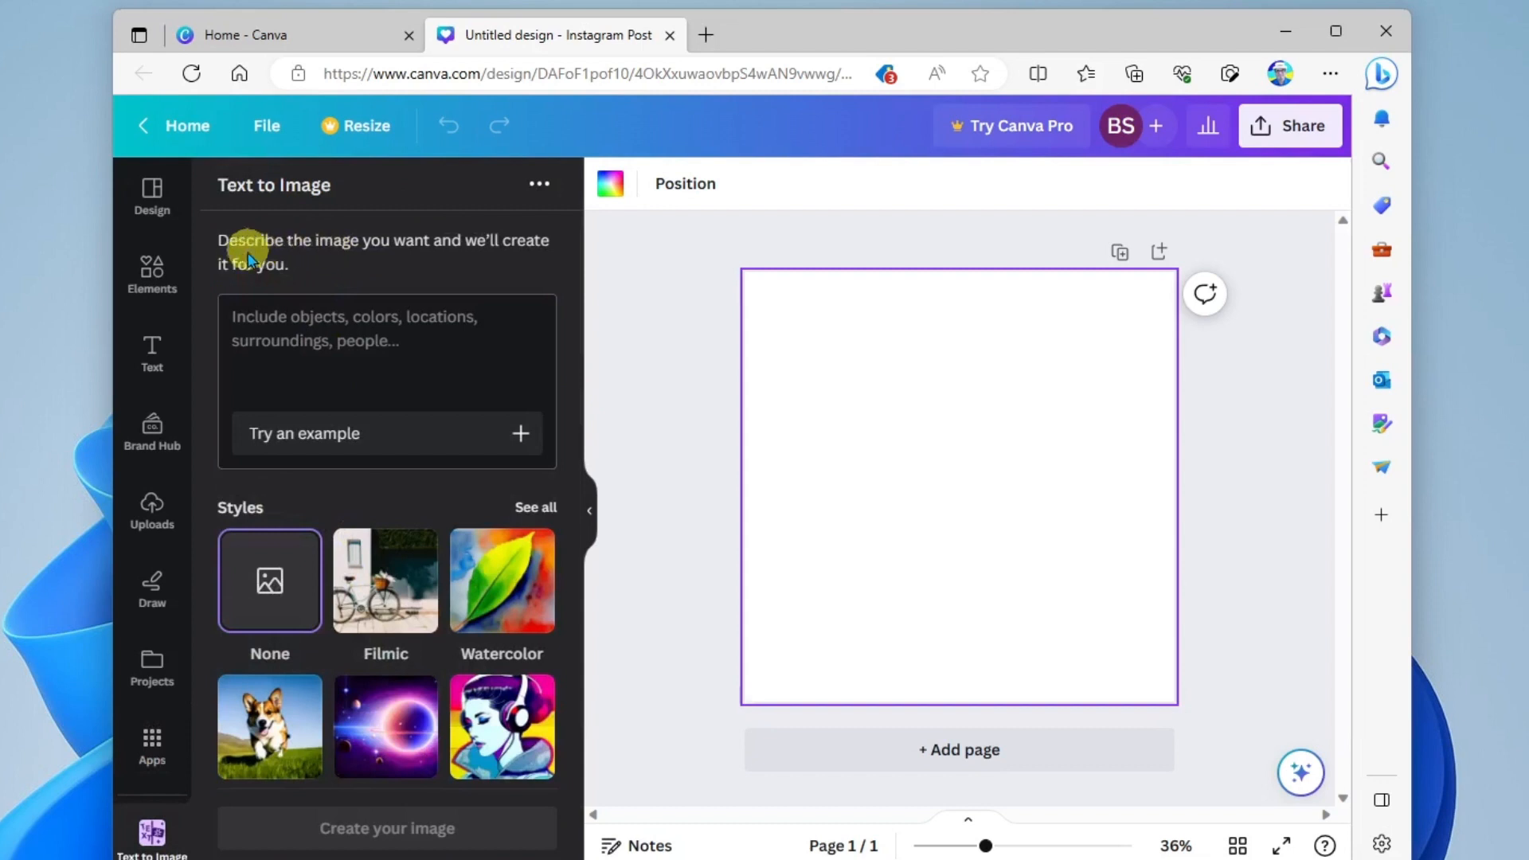
pyautogui.moveTo(395, 293)
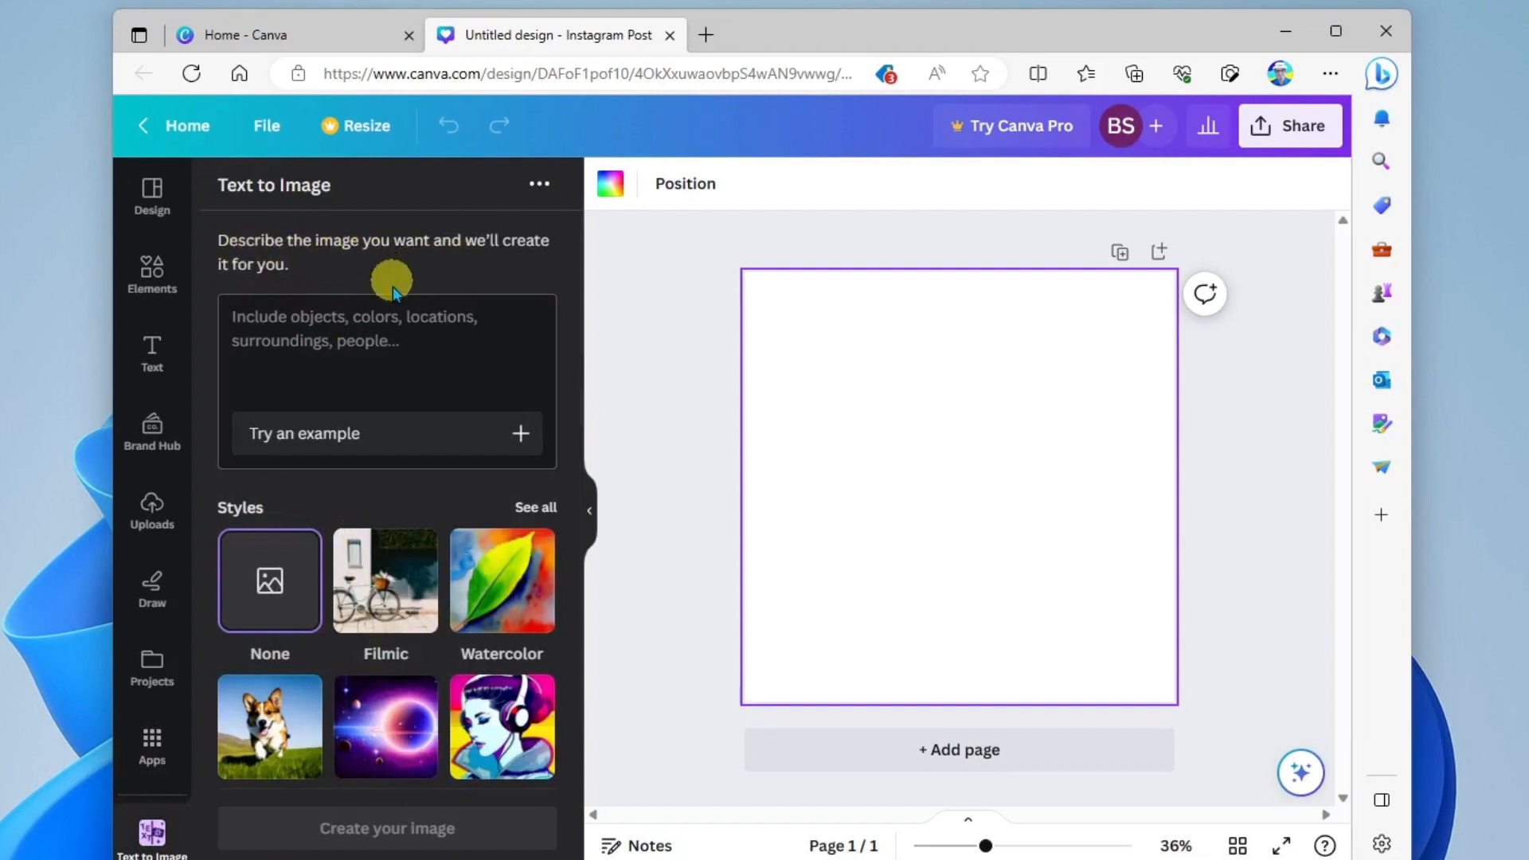
# Generate images from the description 'a student learning how to play the bass guitar'.
pyautogui.click(390, 341)
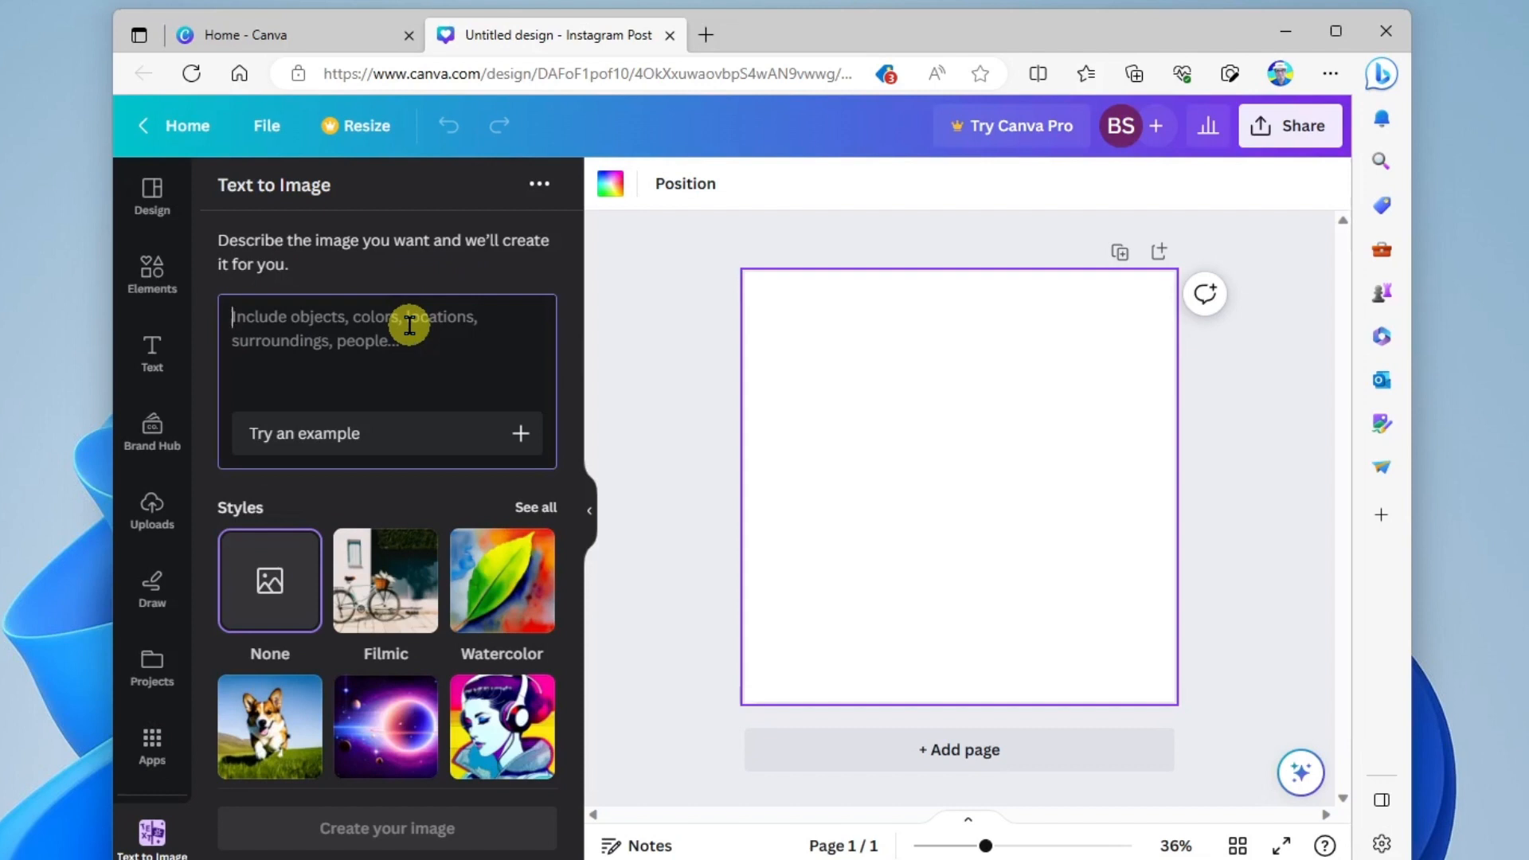
pyautogui.write('a student learning how to play the bass guitar')
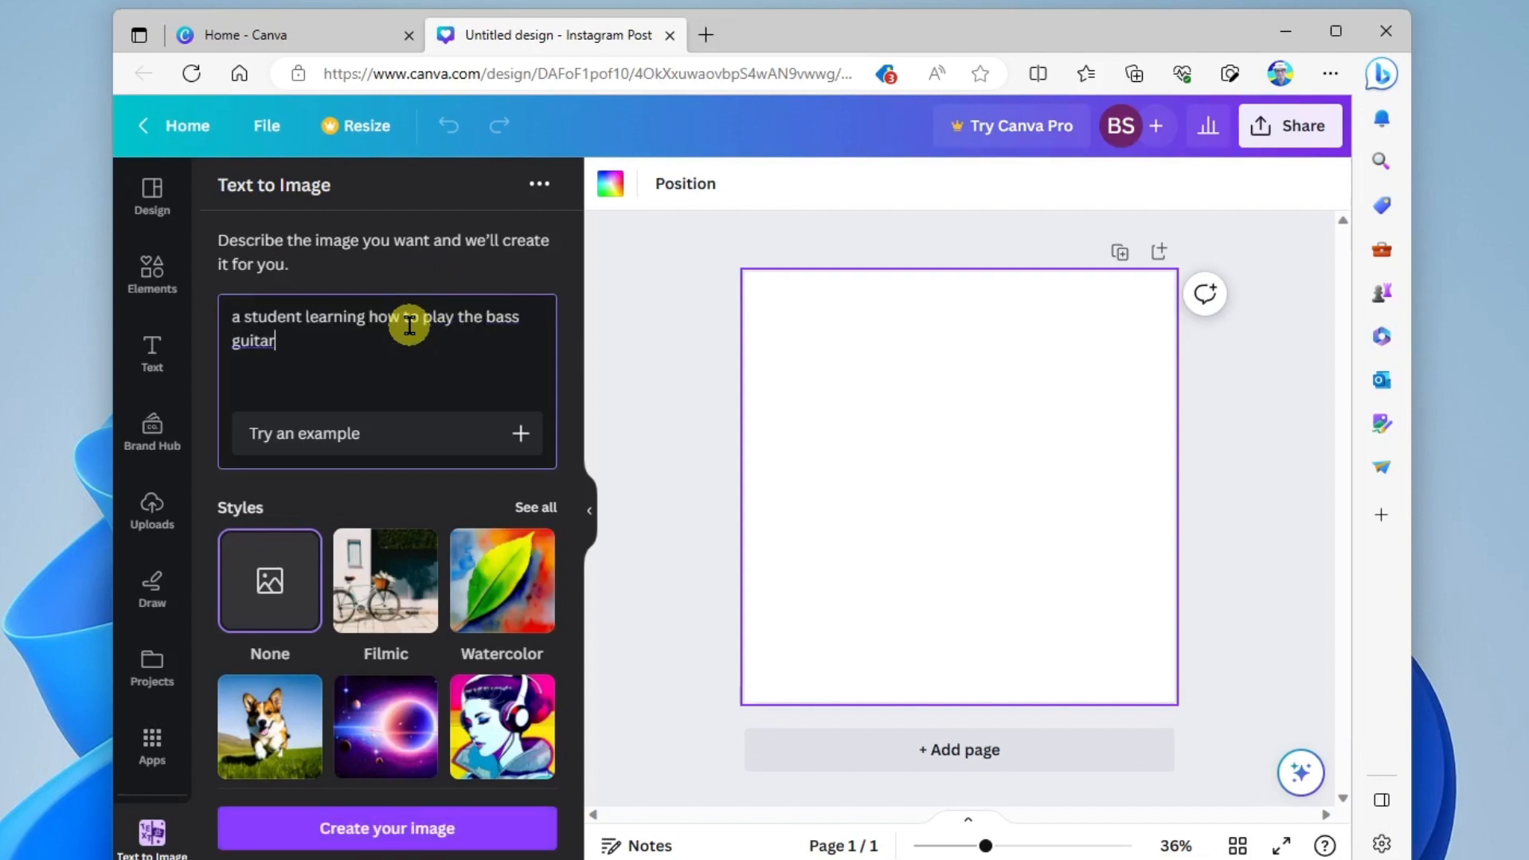
pyautogui.moveTo(462, 370)
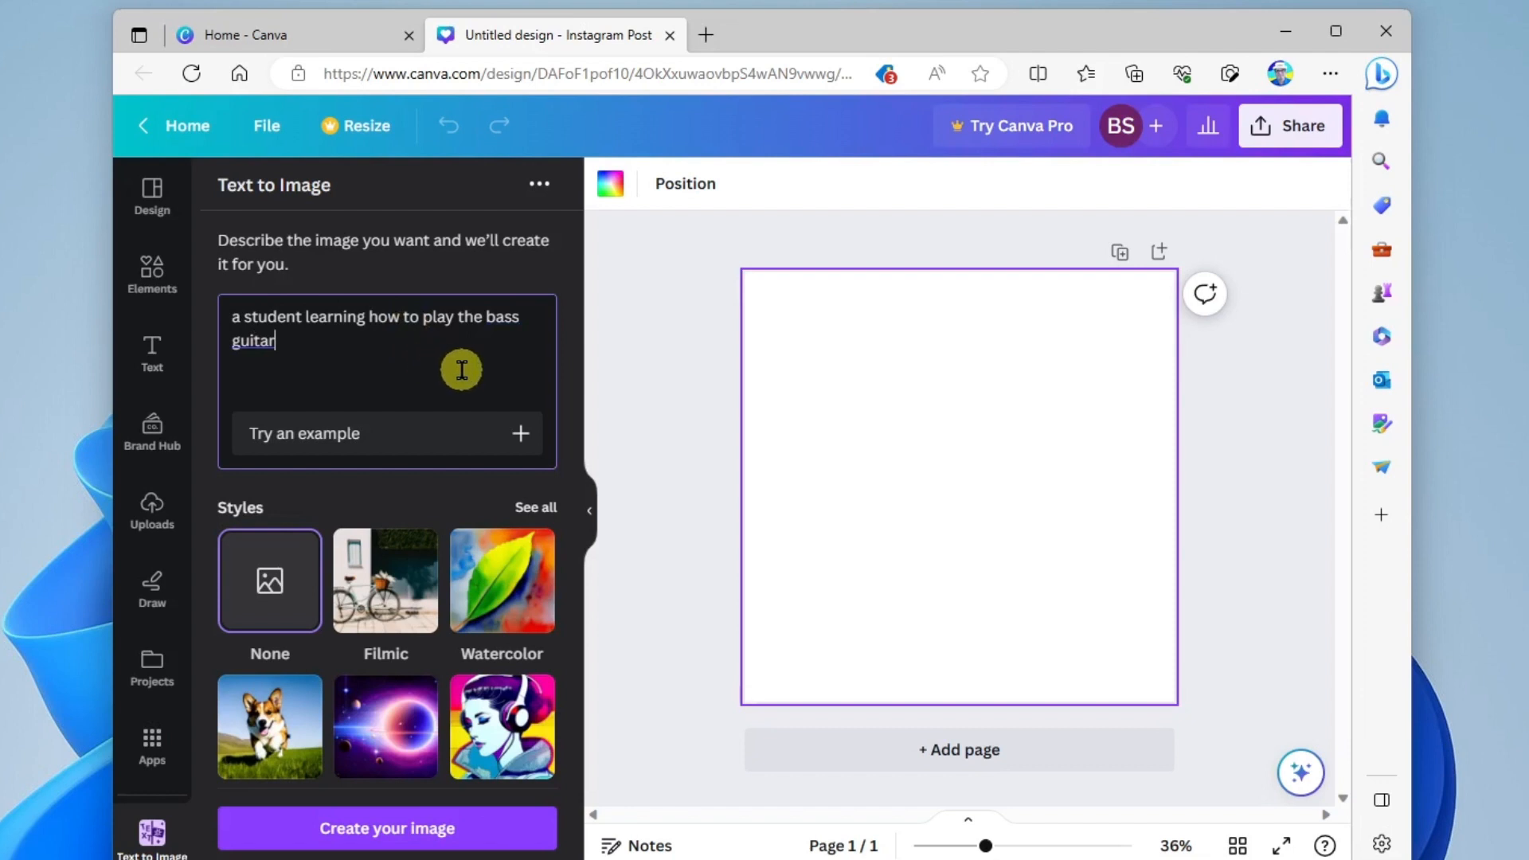
pyautogui.moveTo(437, 756)
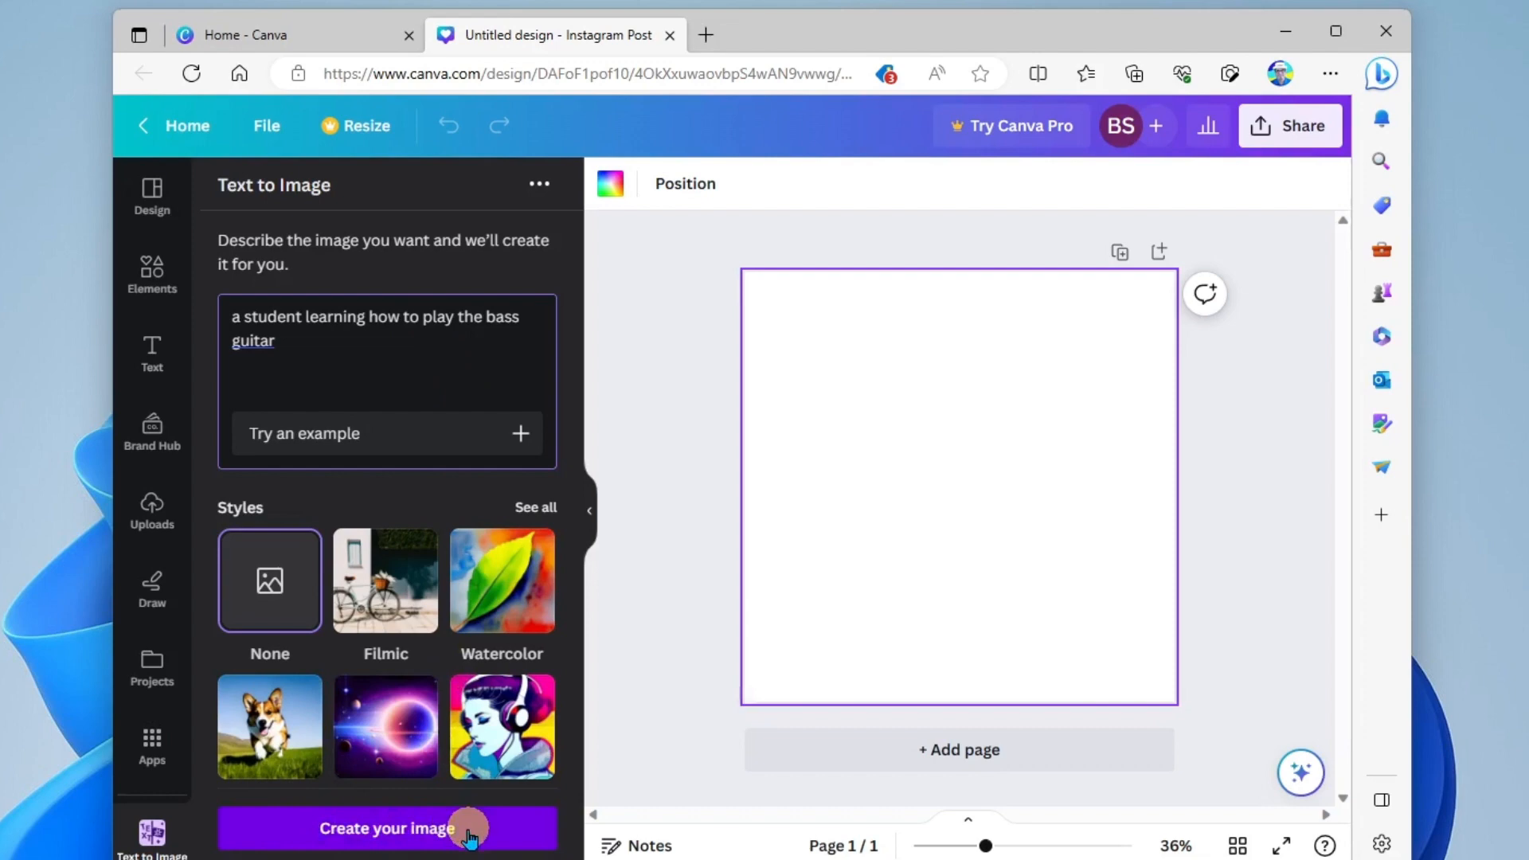
pyautogui.click(386, 828)
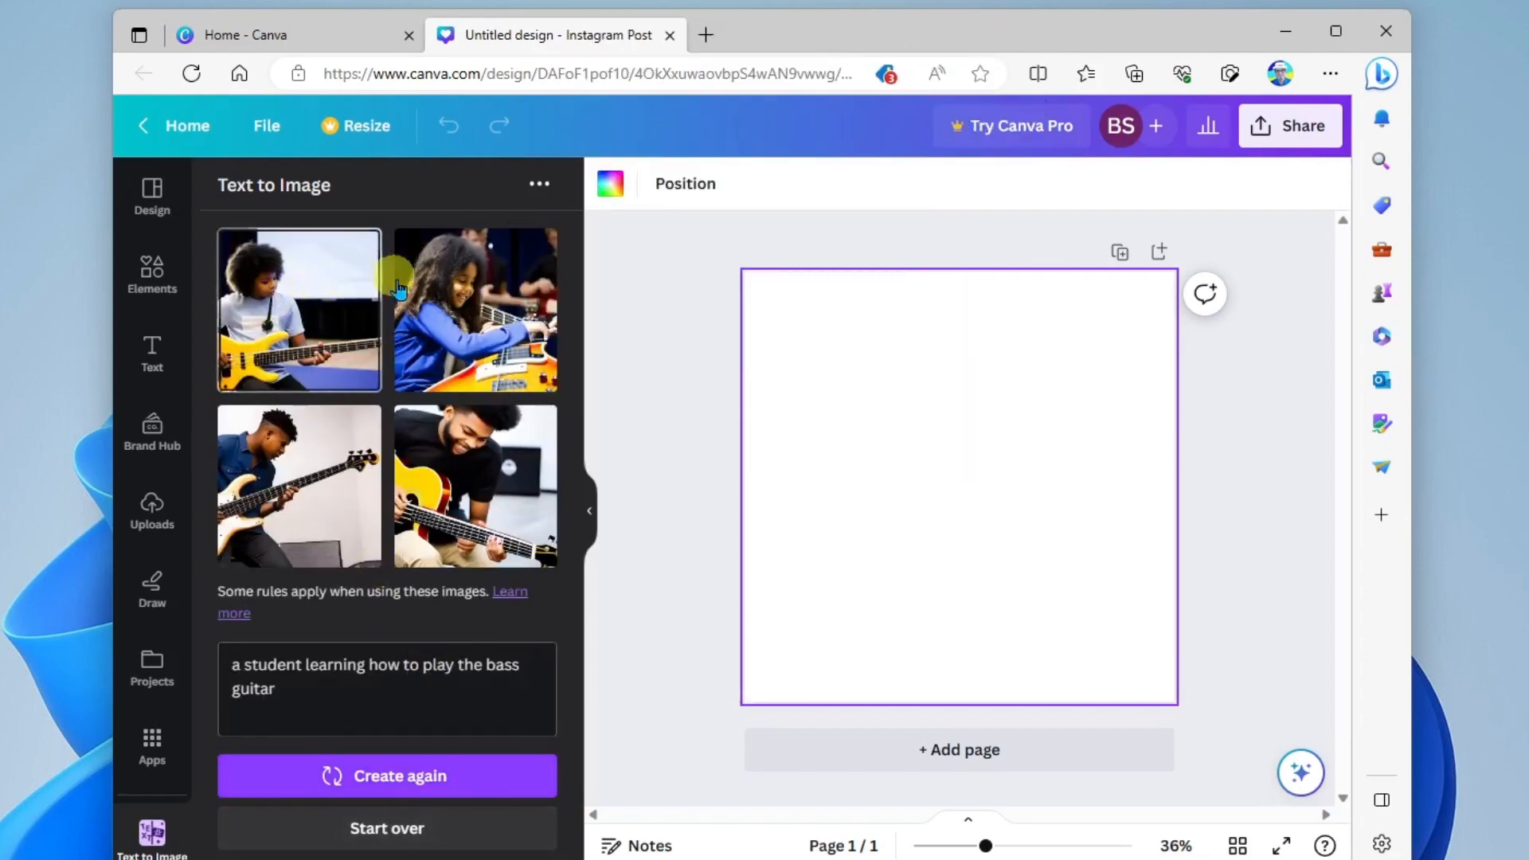
pyautogui.moveTo(258, 344)
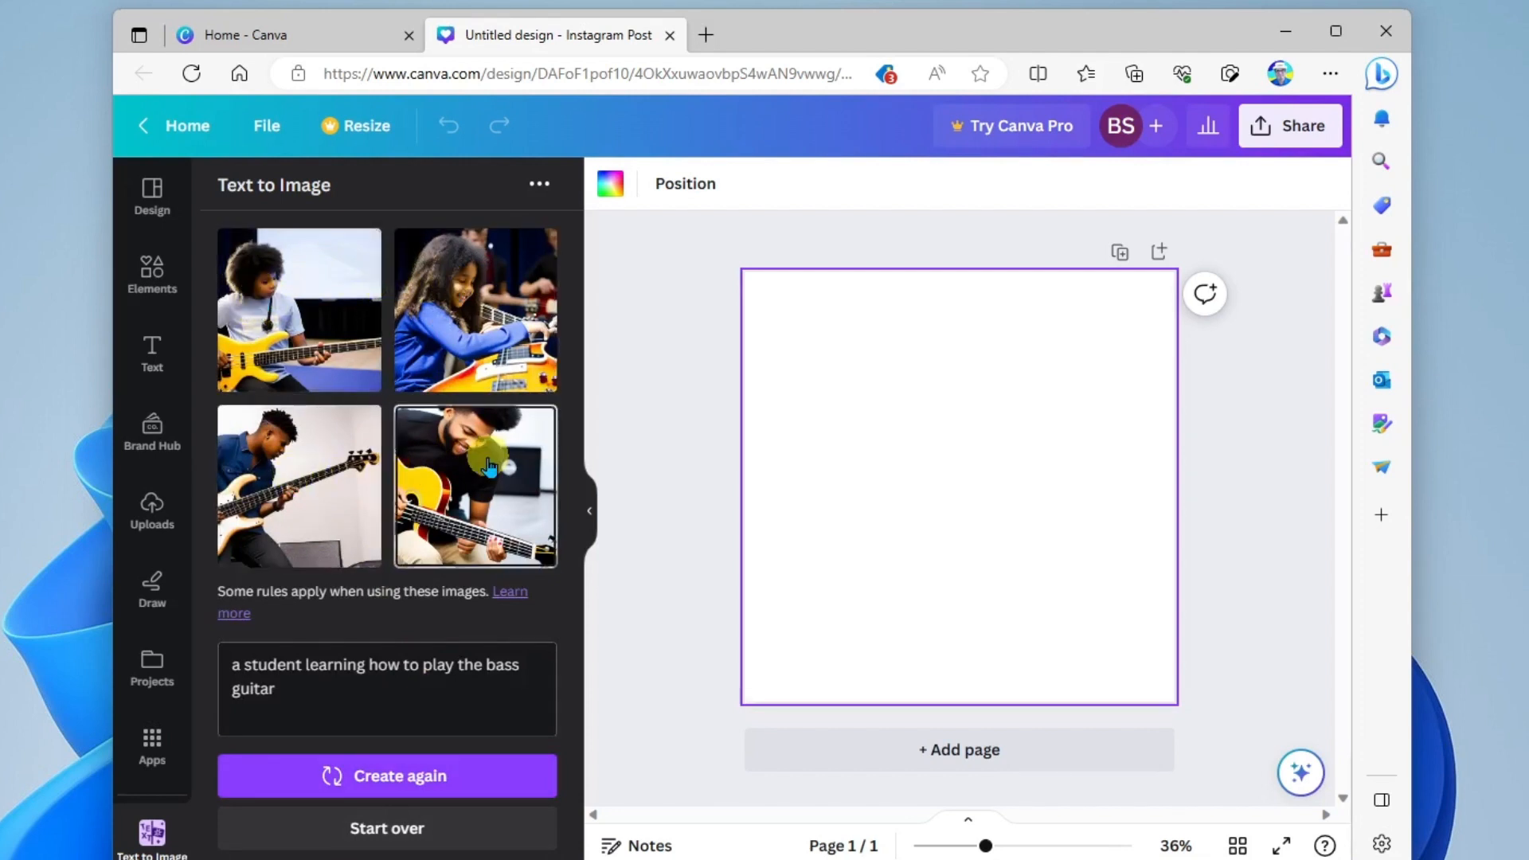
pyautogui.moveTo(354, 486)
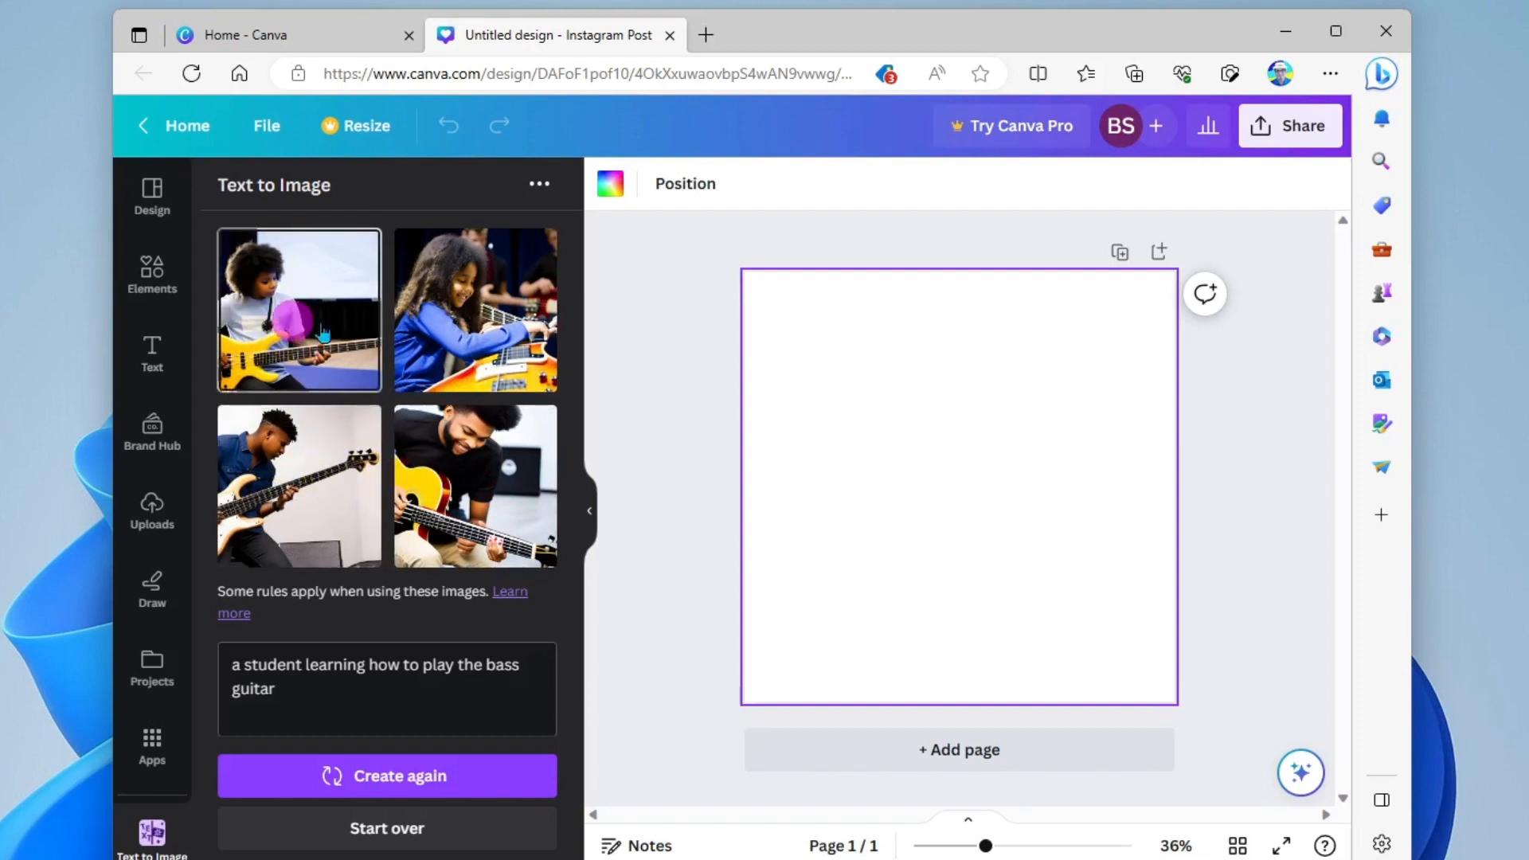
pyautogui.moveTo(862, 403)
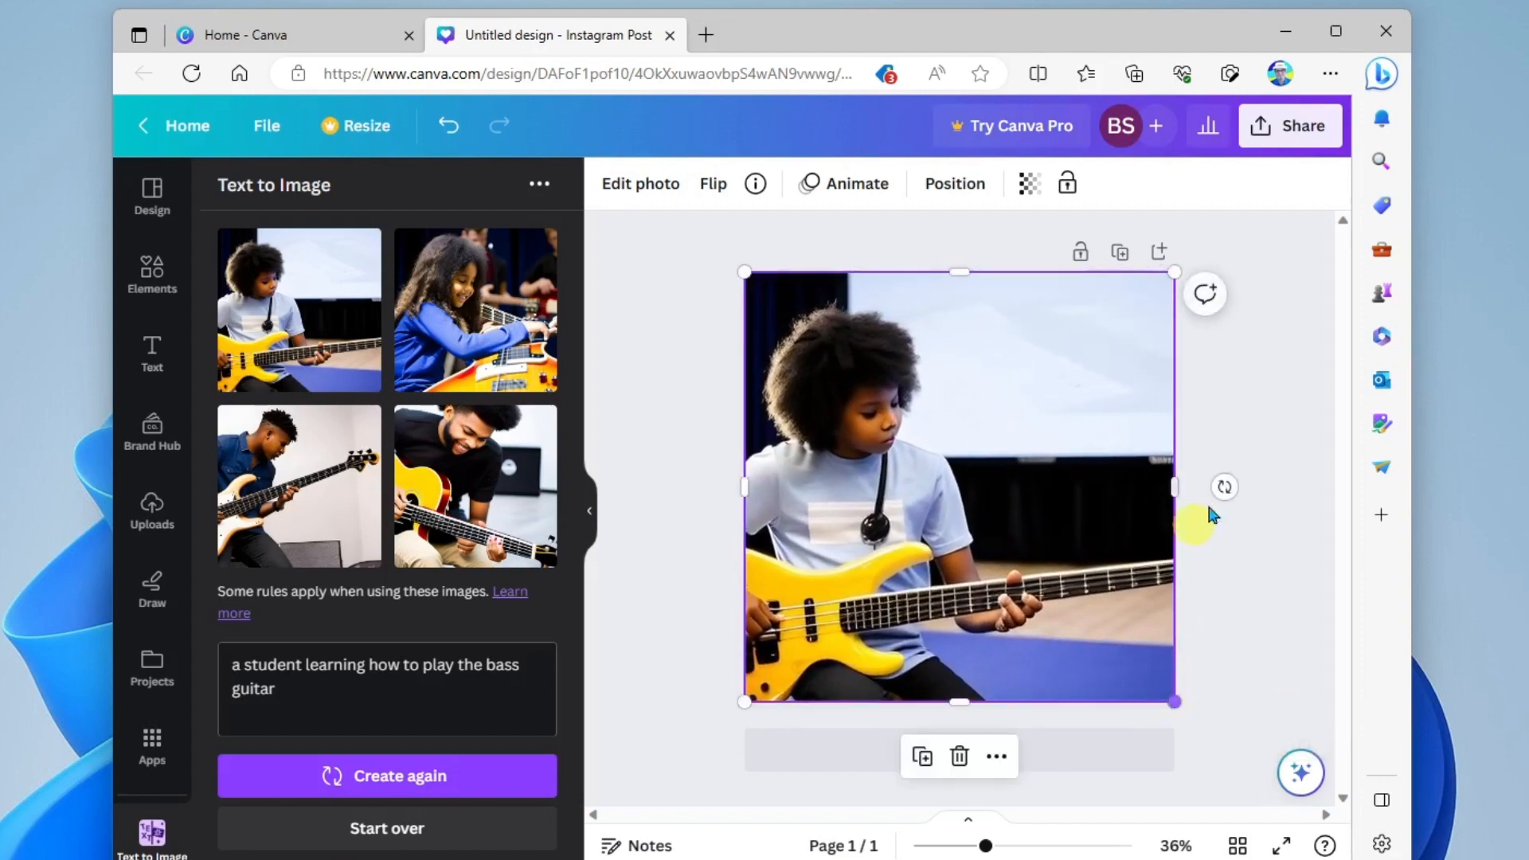
# Place the yellow bass guitar student image in the post and deselect it.
pyautogui.click(1276, 344)
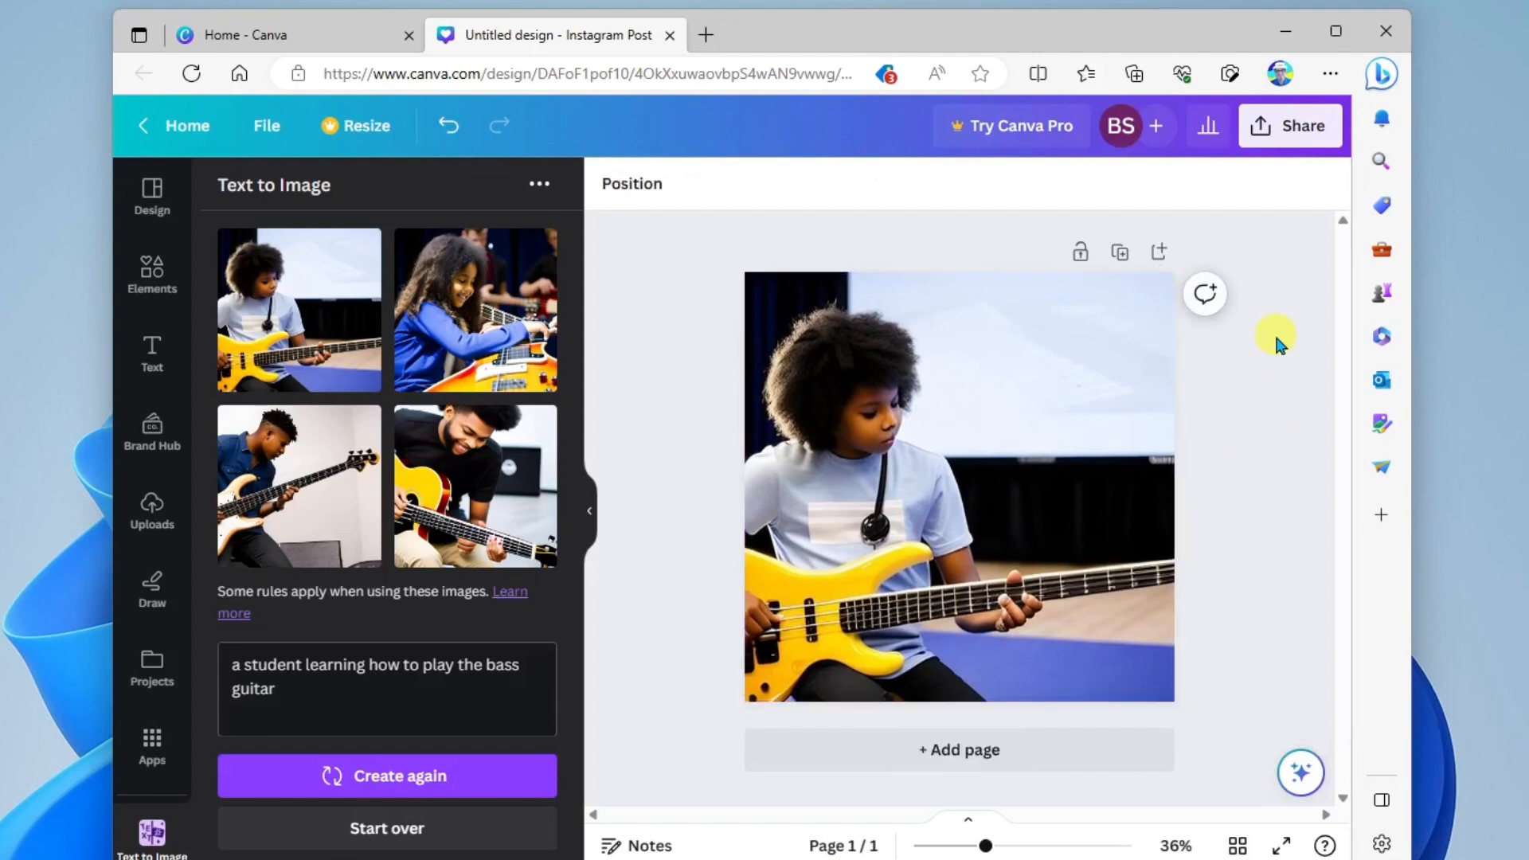